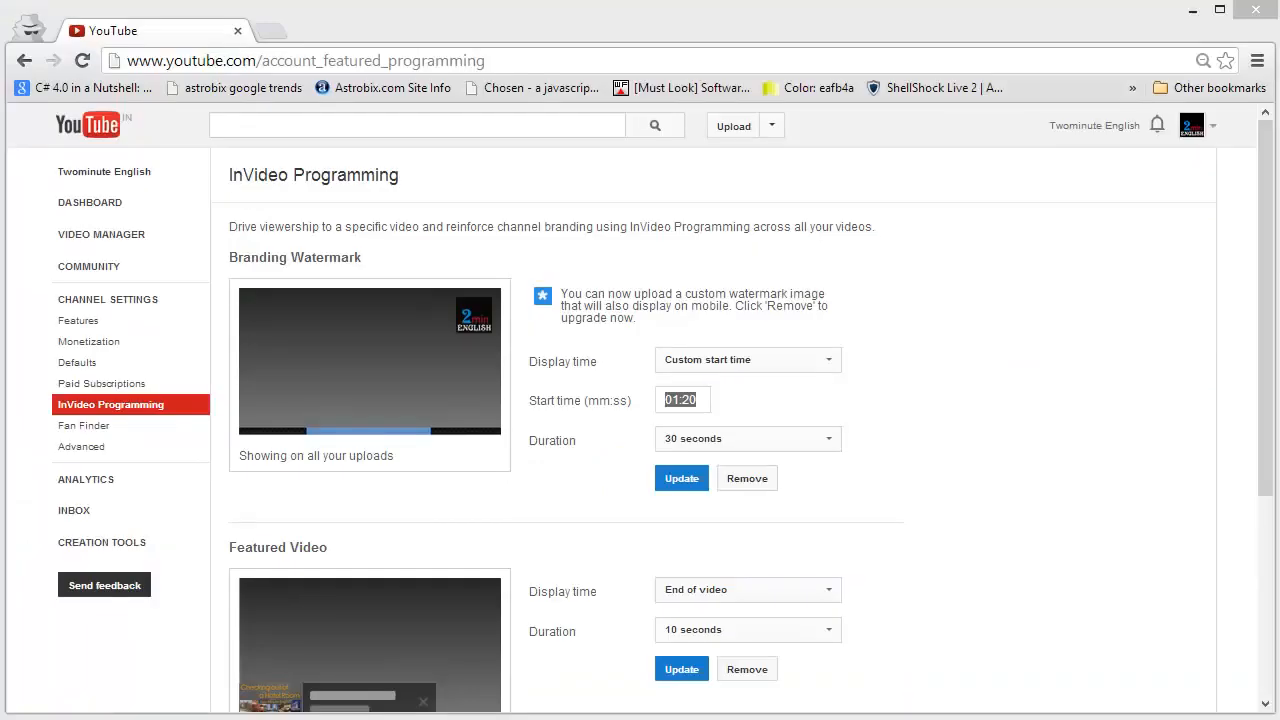
mouse_move(1117, 440)
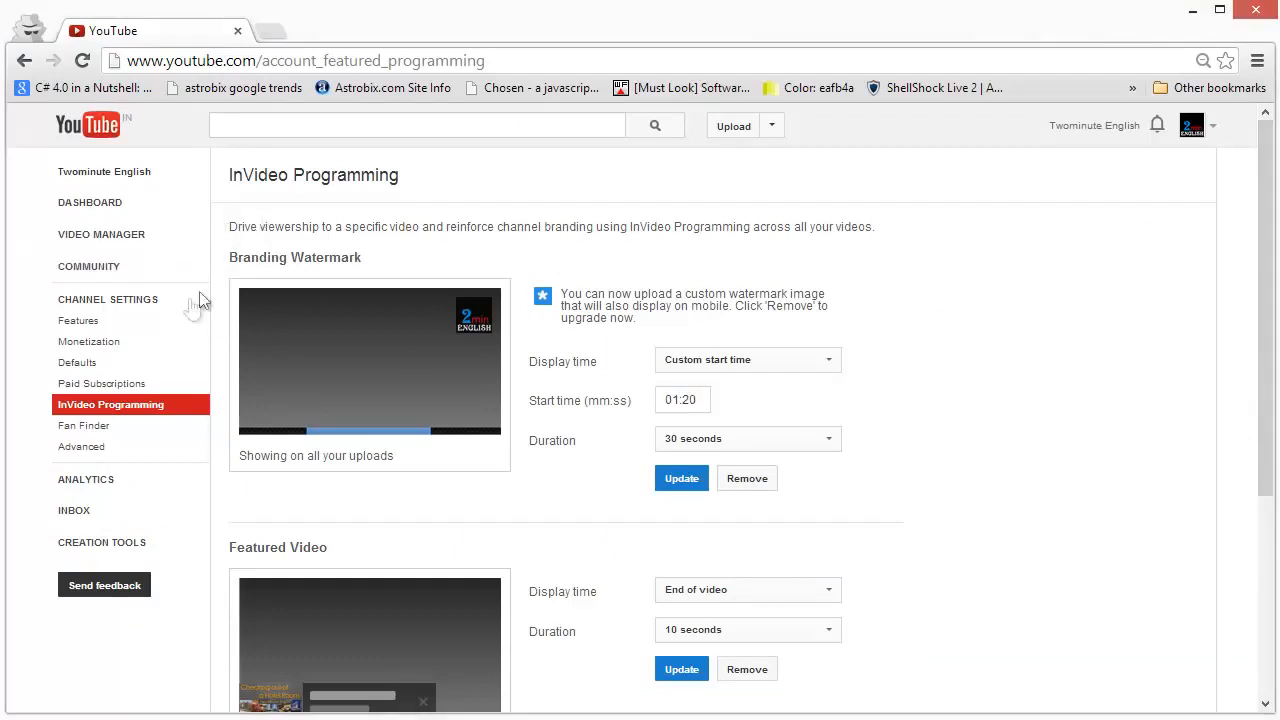
mouse_move(143, 303)
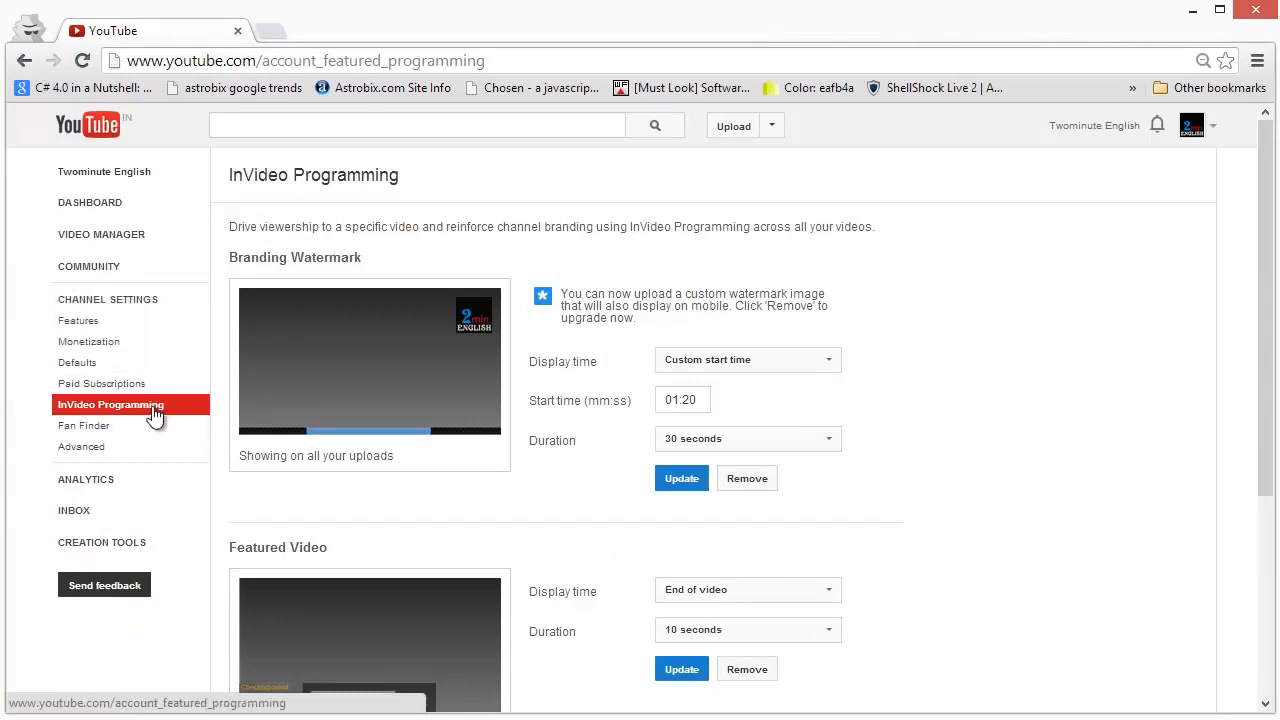
- Review the Branding Watermark display options, keeping the duration at 30 seconds
left_click(110, 404)
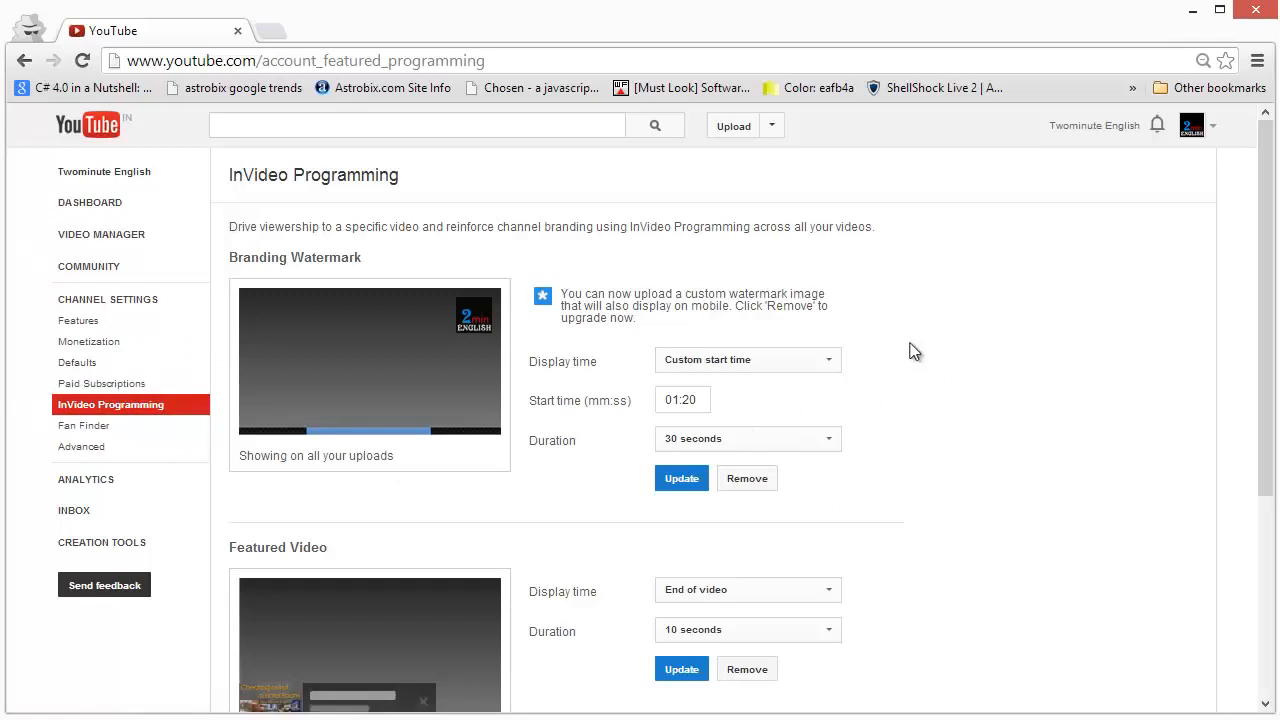
scroll("down", 3)
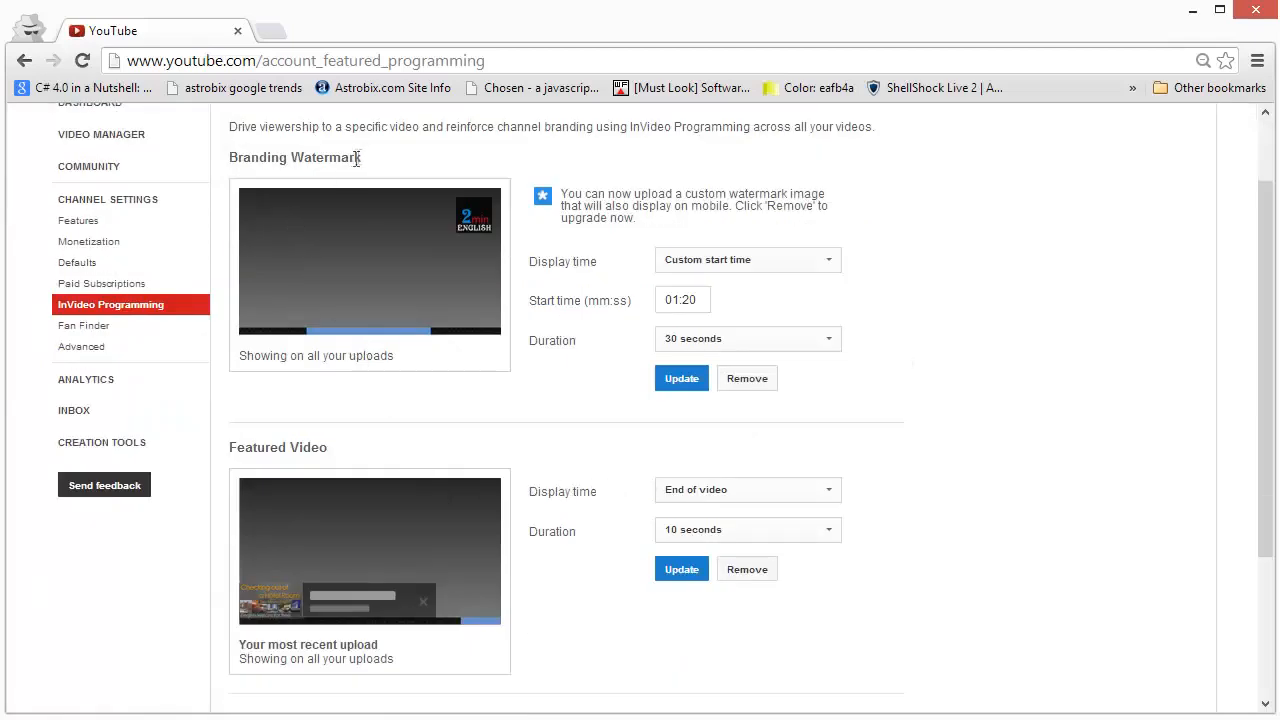
double_click(294, 157)
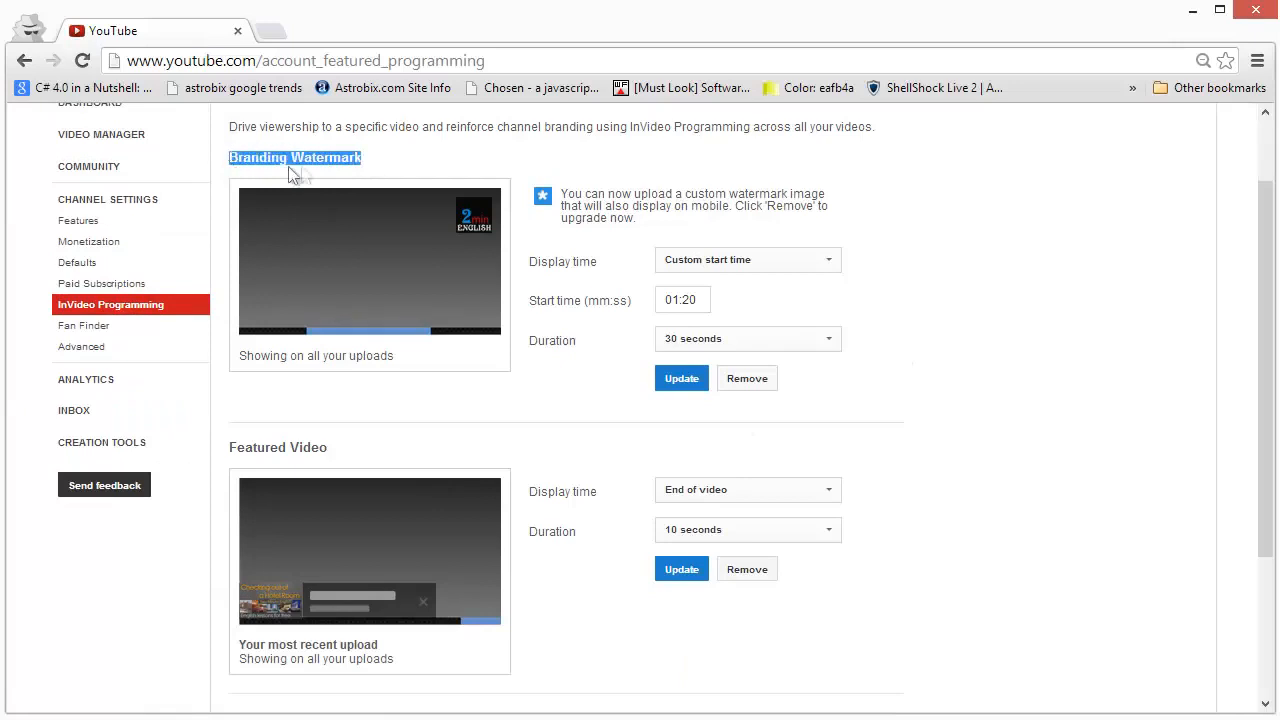
mouse_move(435, 227)
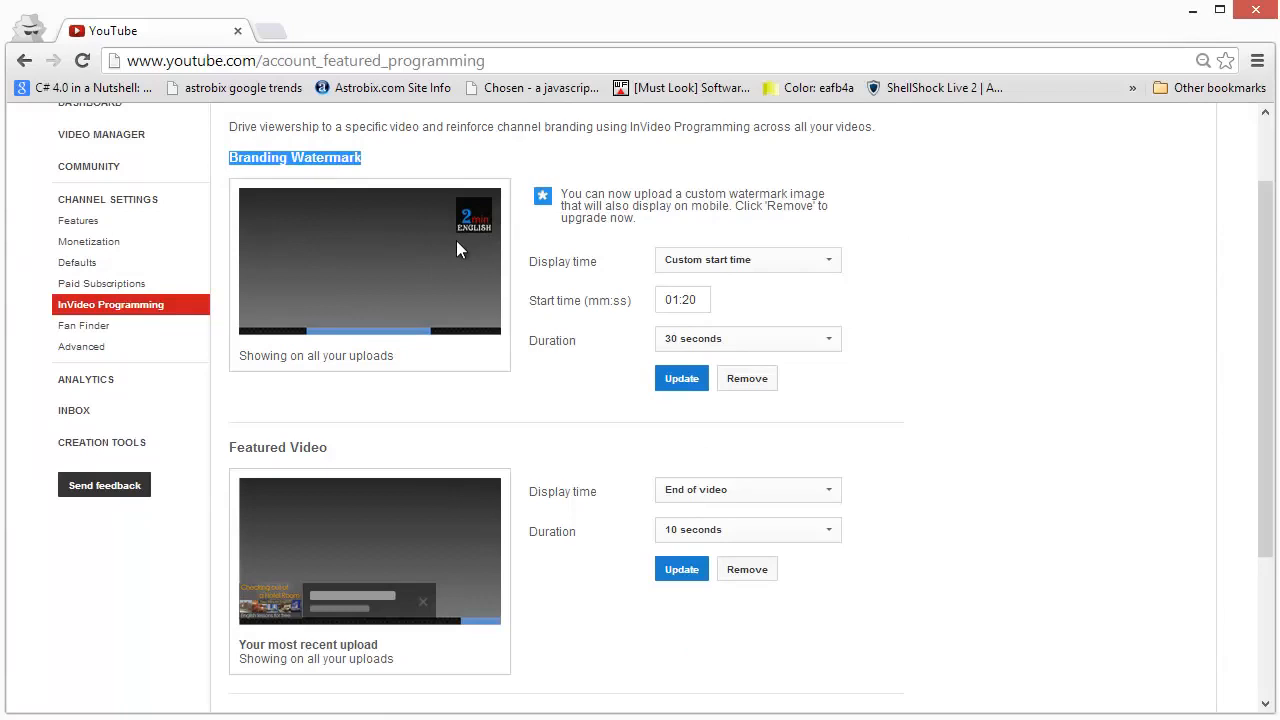
mouse_move(472, 216)
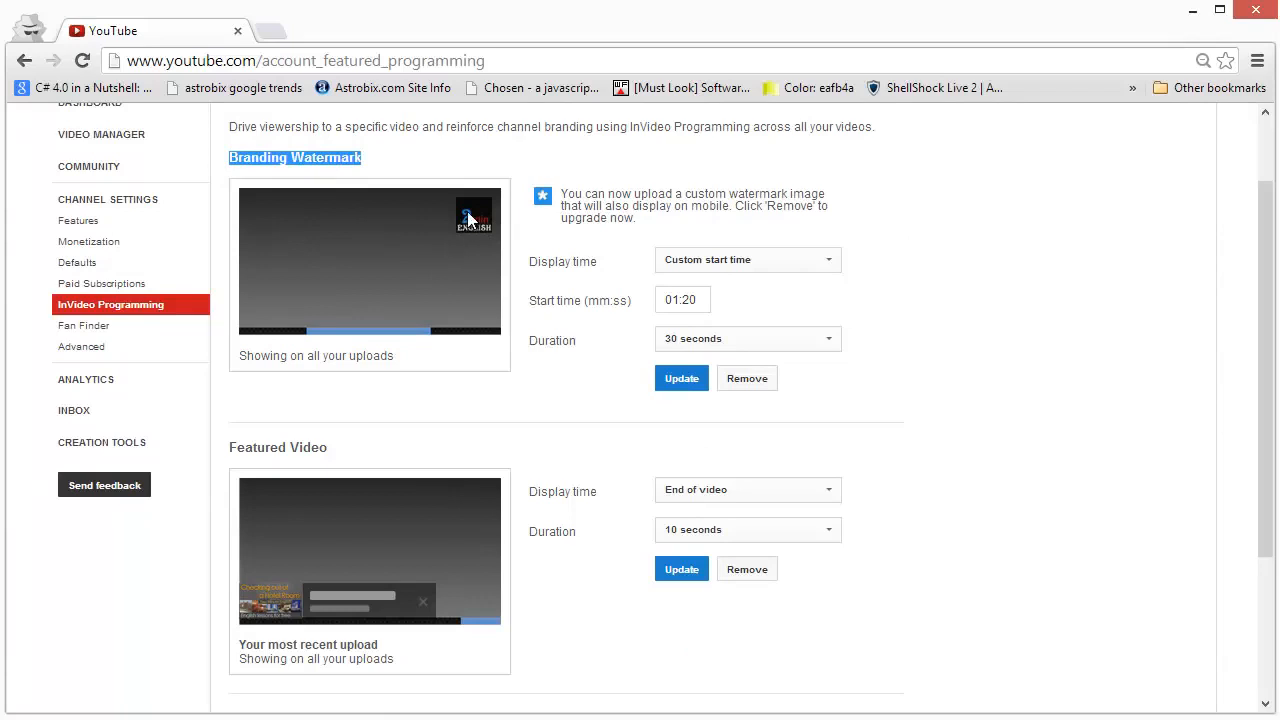
mouse_move(470, 267)
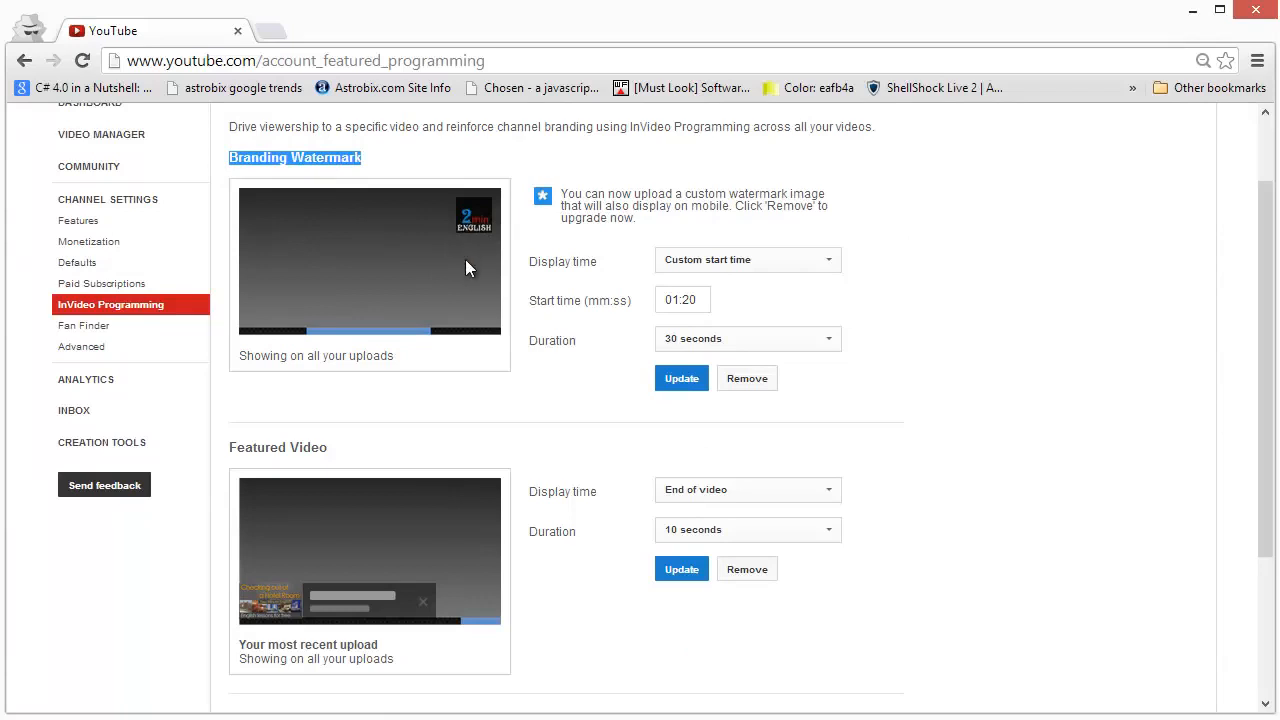
mouse_move(461, 217)
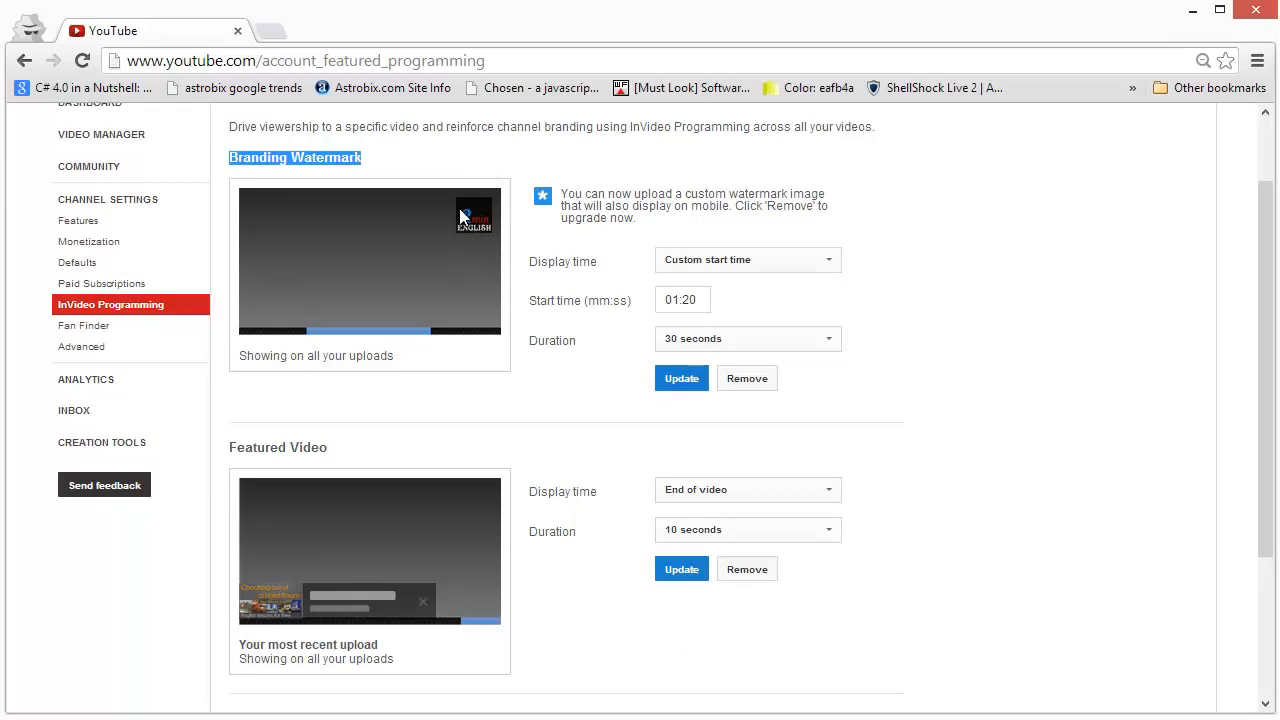
left_click(747, 259)
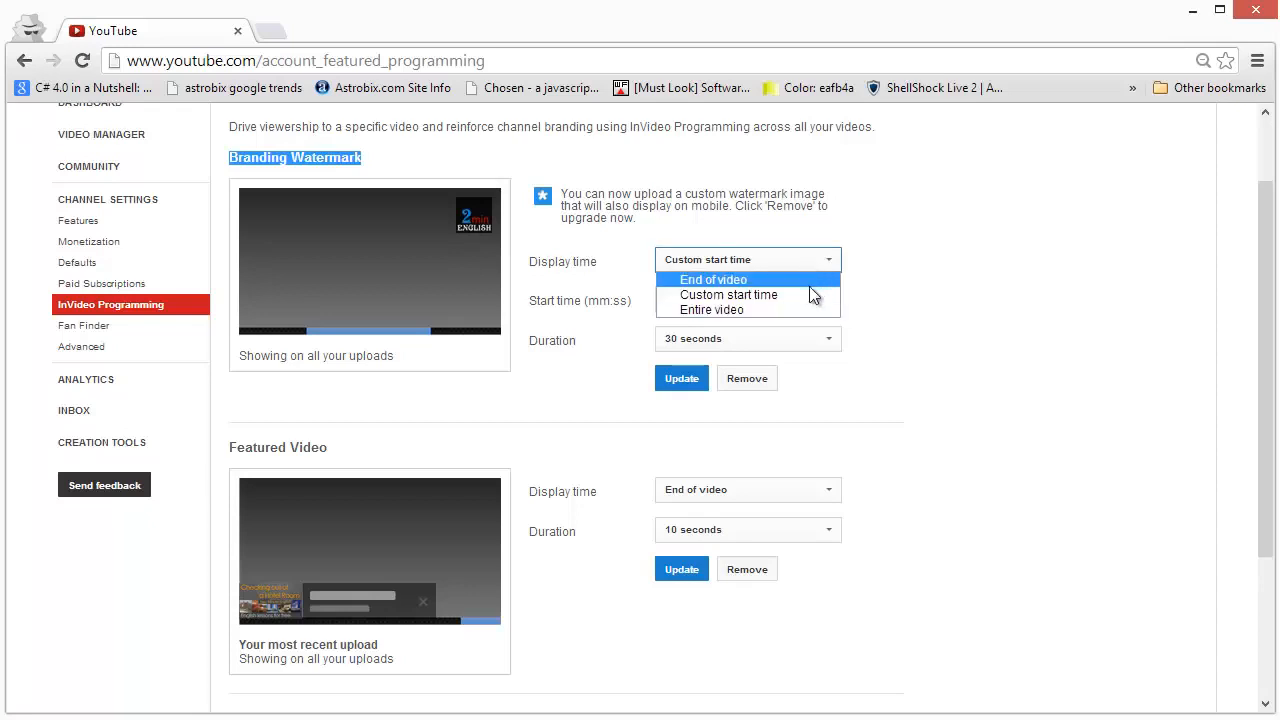
mouse_move(727, 285)
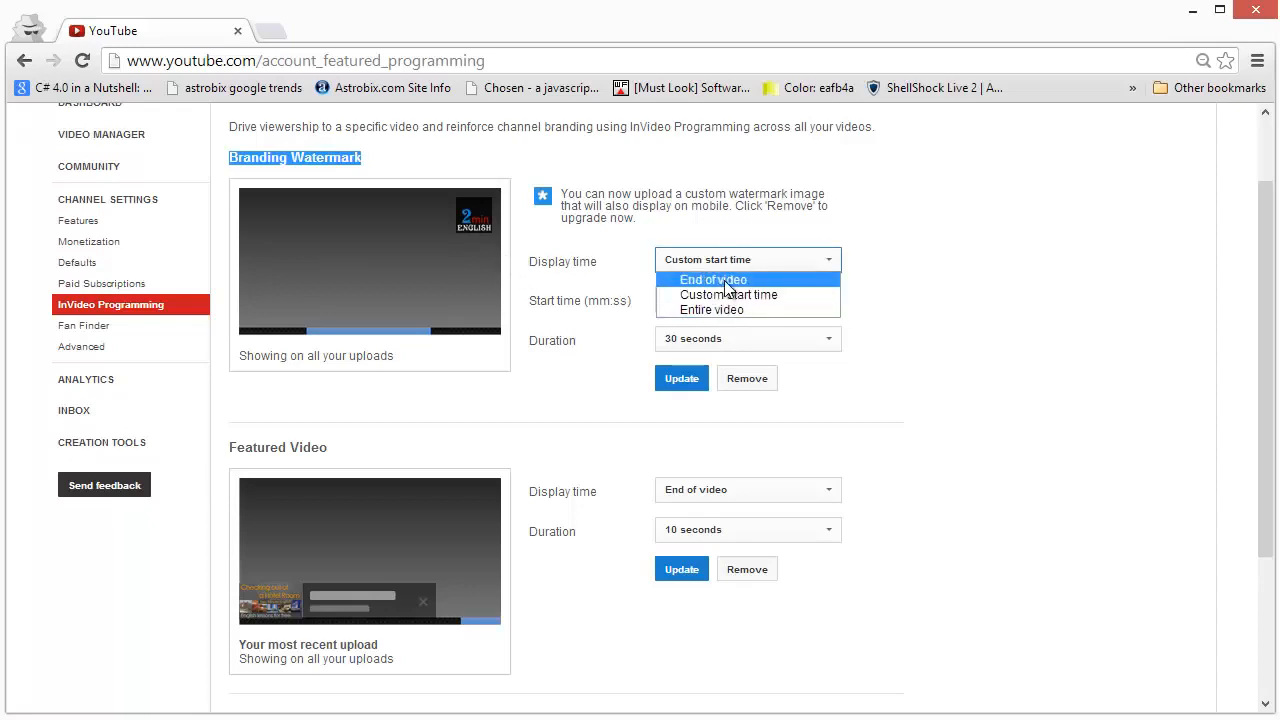
mouse_move(740, 298)
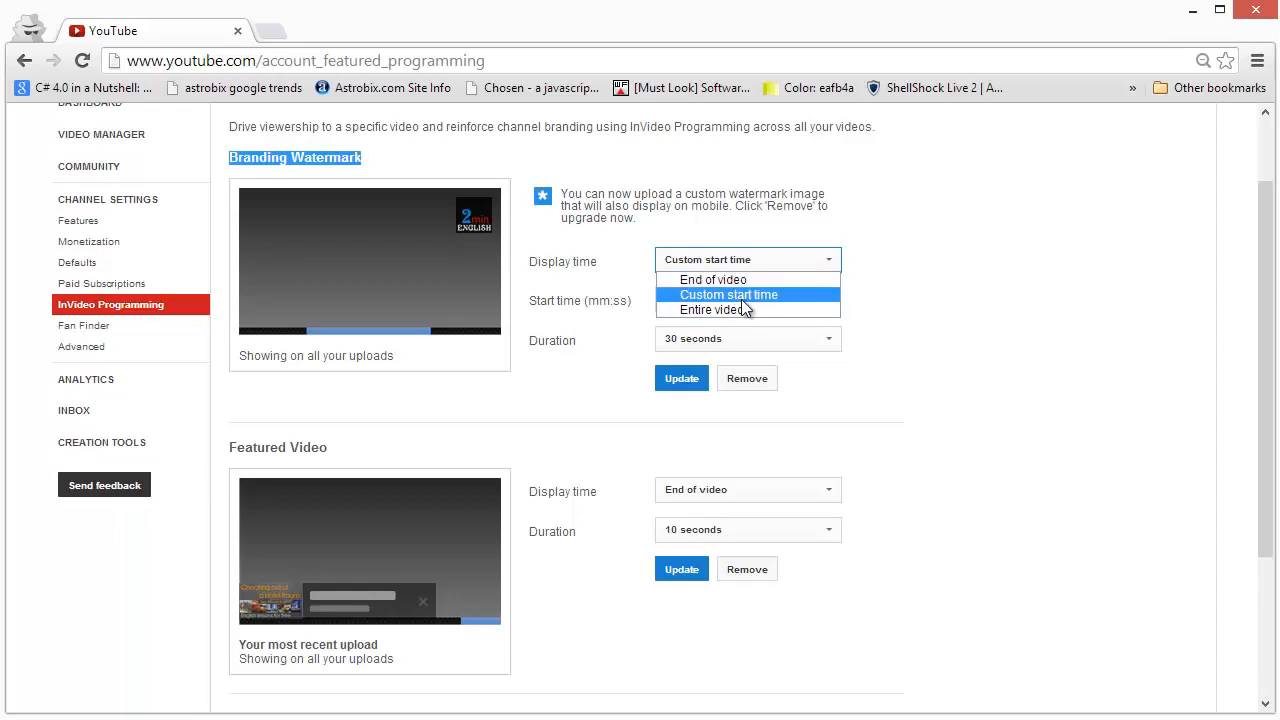
mouse_move(734, 323)
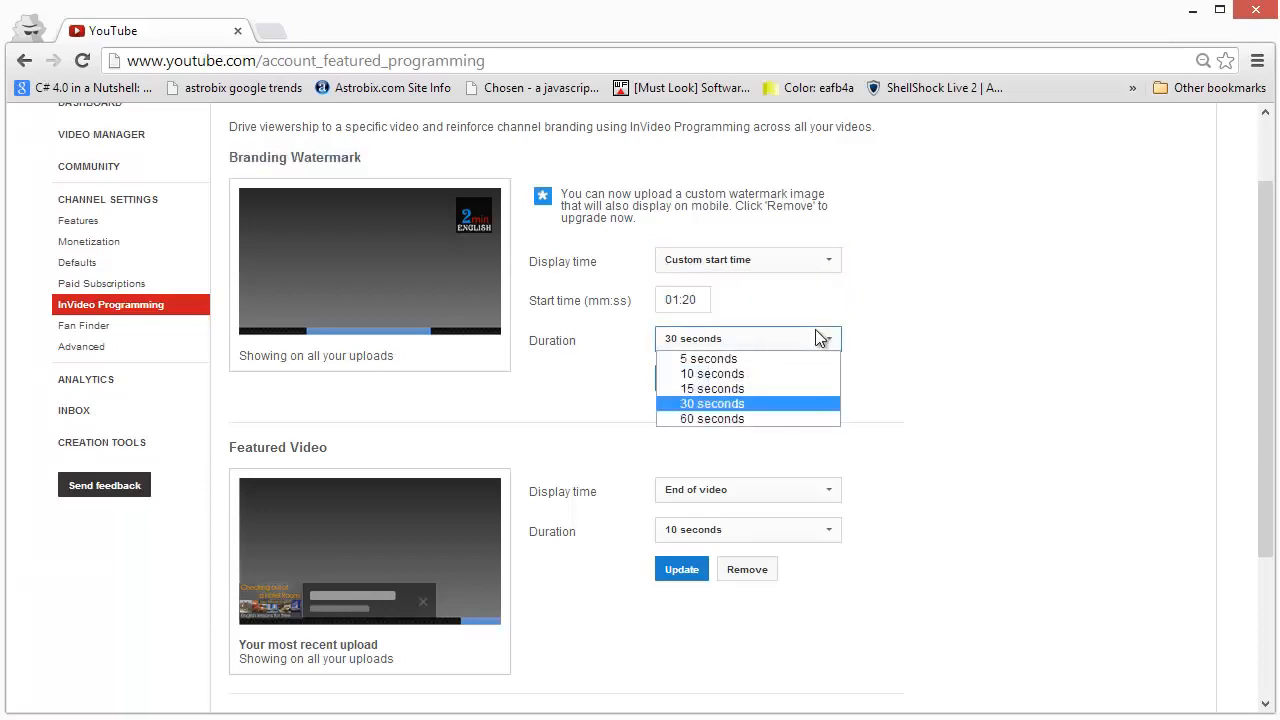
mouse_move(707, 358)
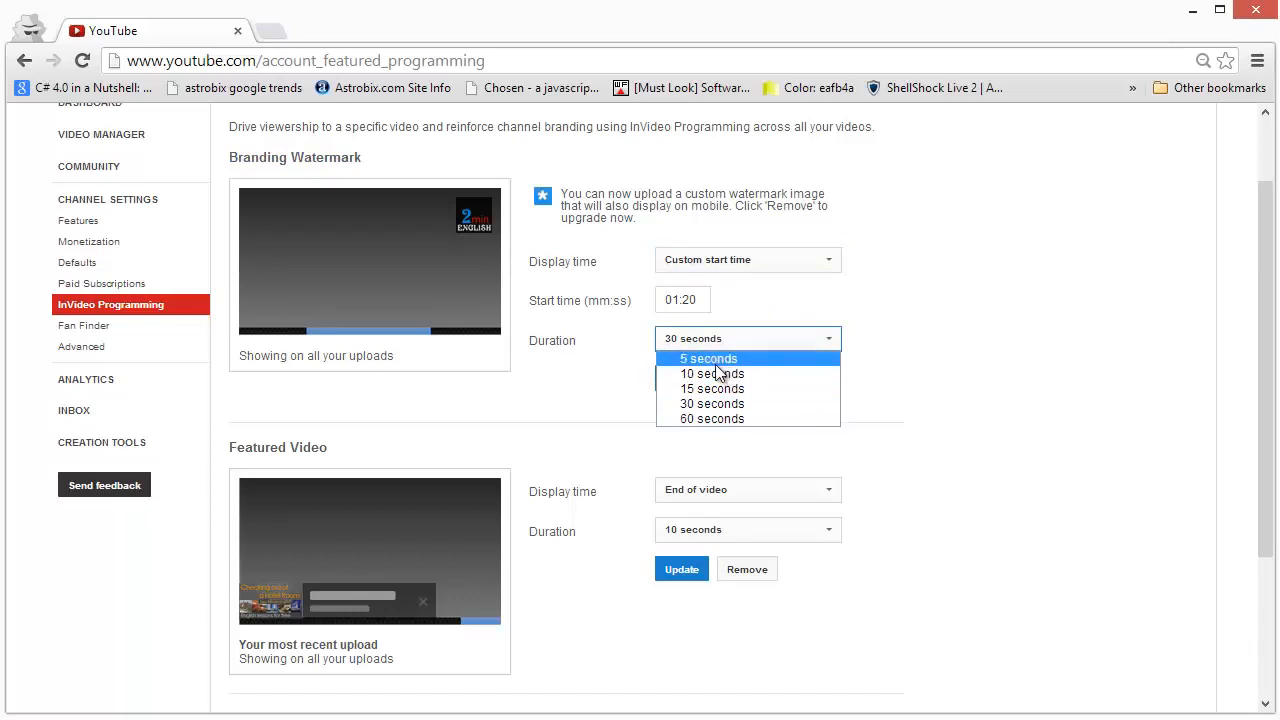
left_click(711, 403)
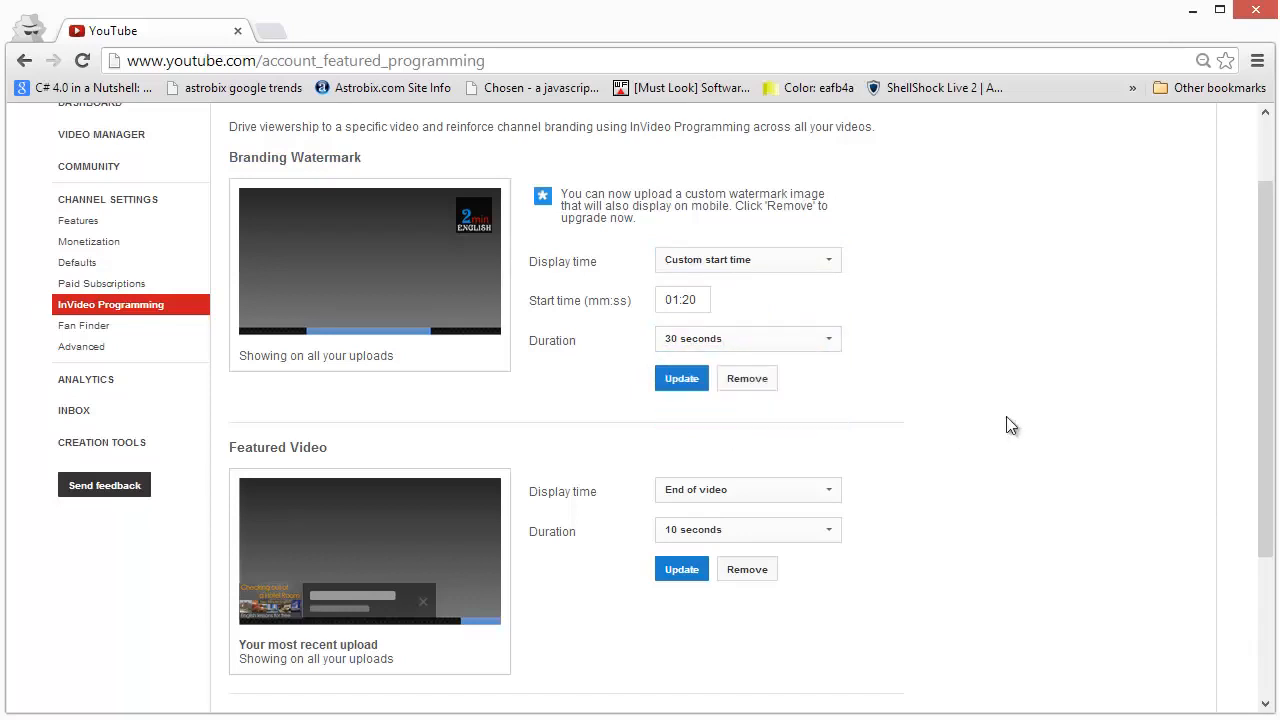
scroll("down", 3)
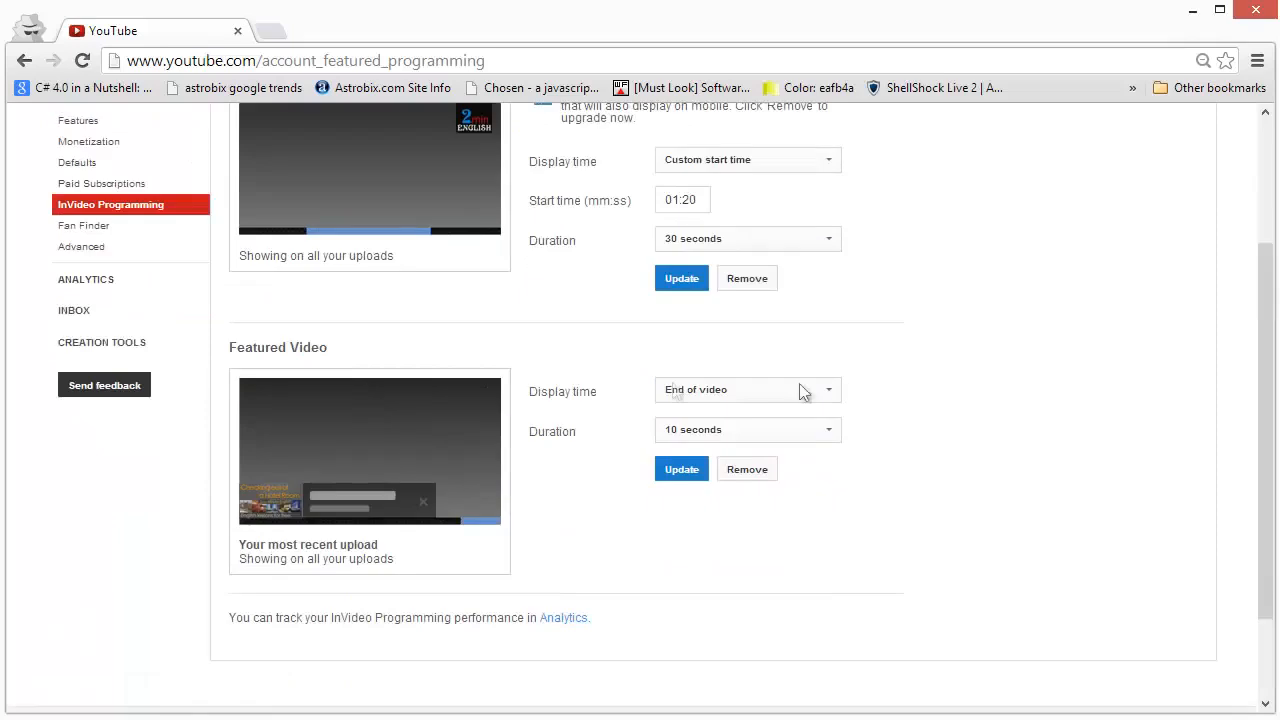
scroll("up", 3)
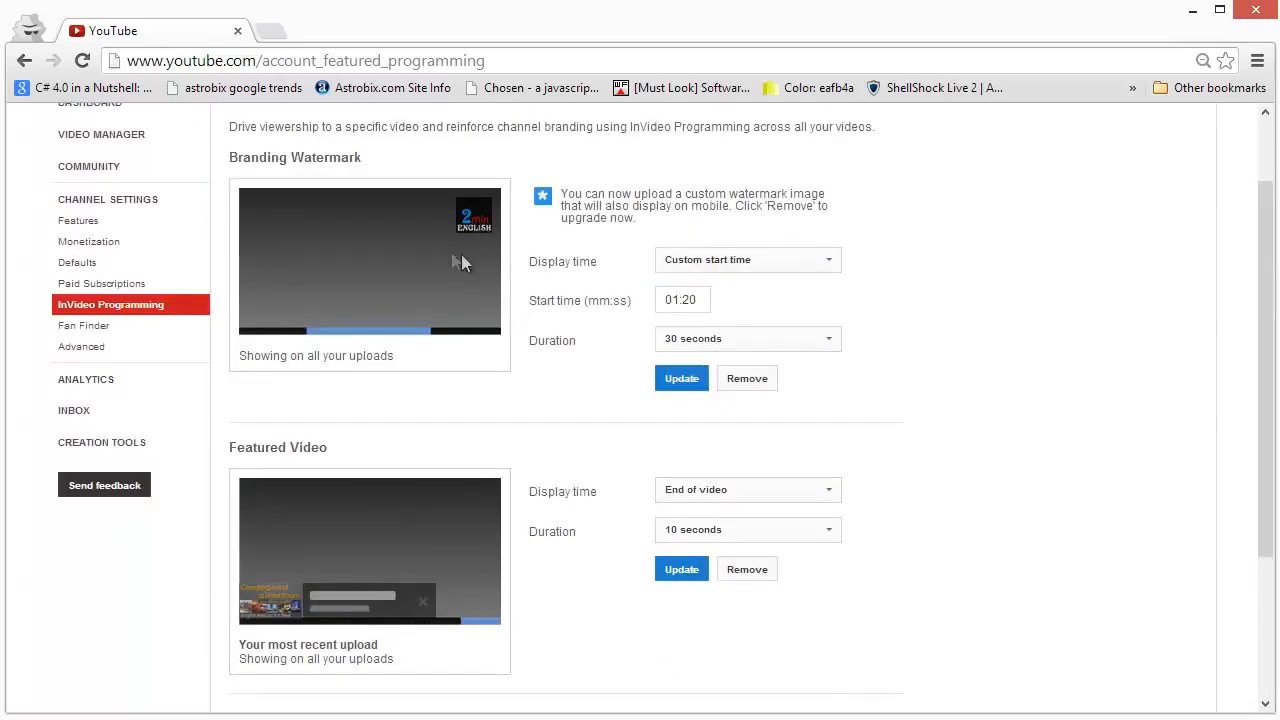
mouse_move(435, 248)
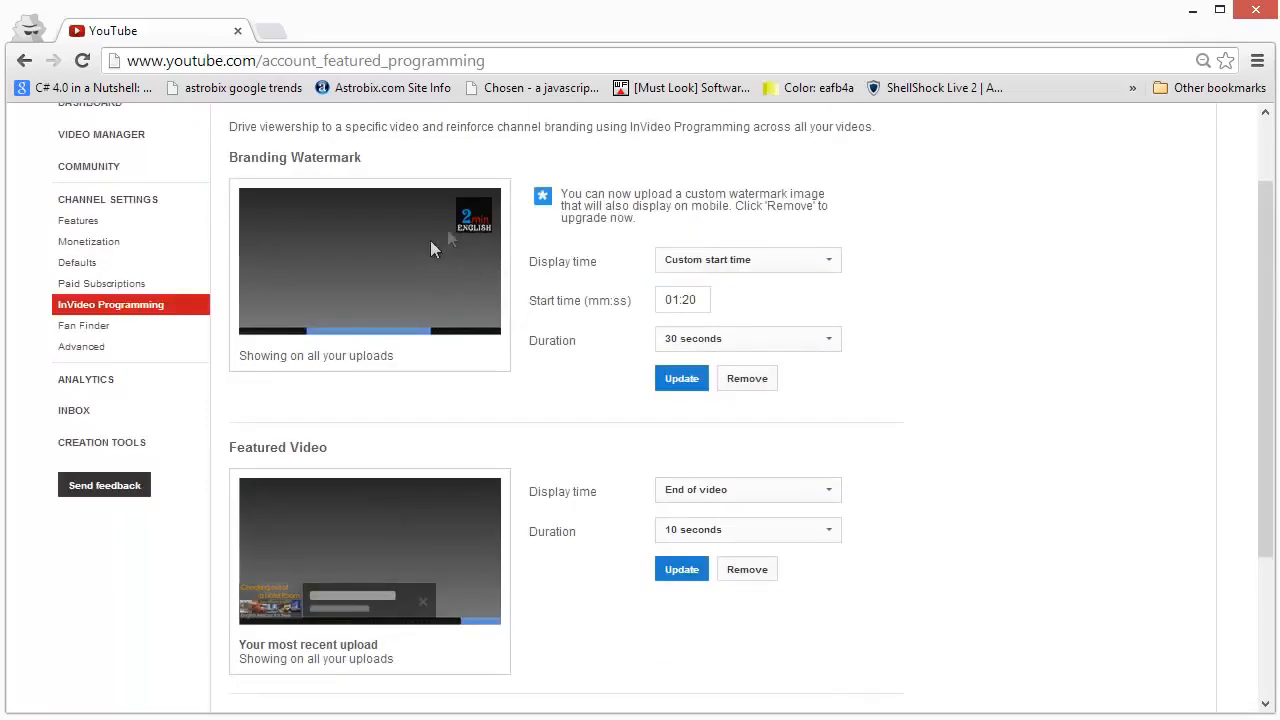
mouse_move(425, 235)
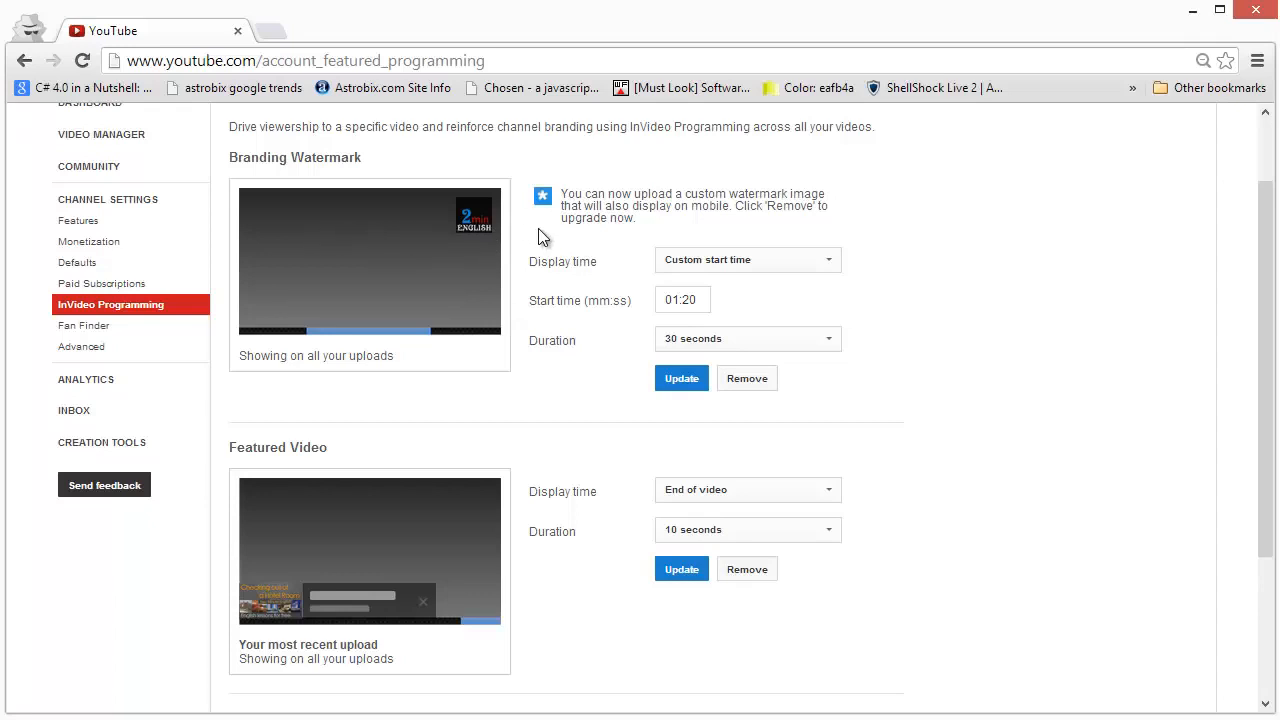
mouse_move(477, 226)
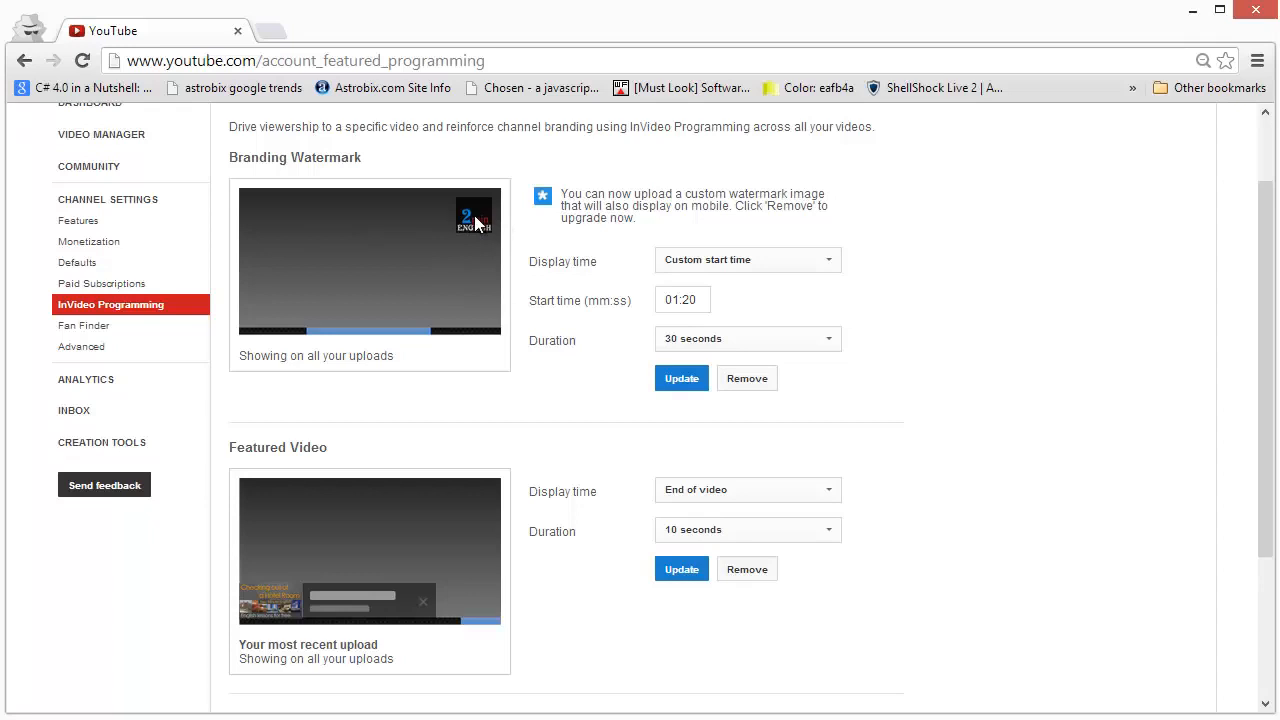
mouse_move(483, 240)
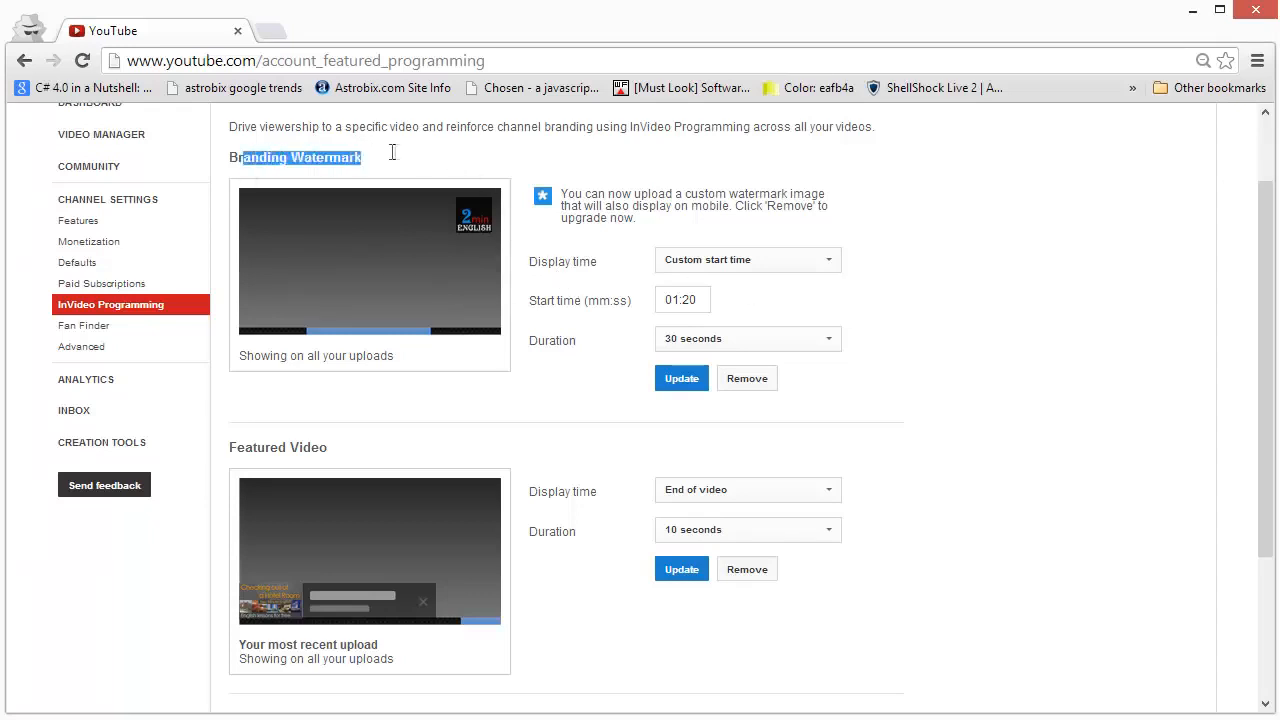
mouse_move(477, 244)
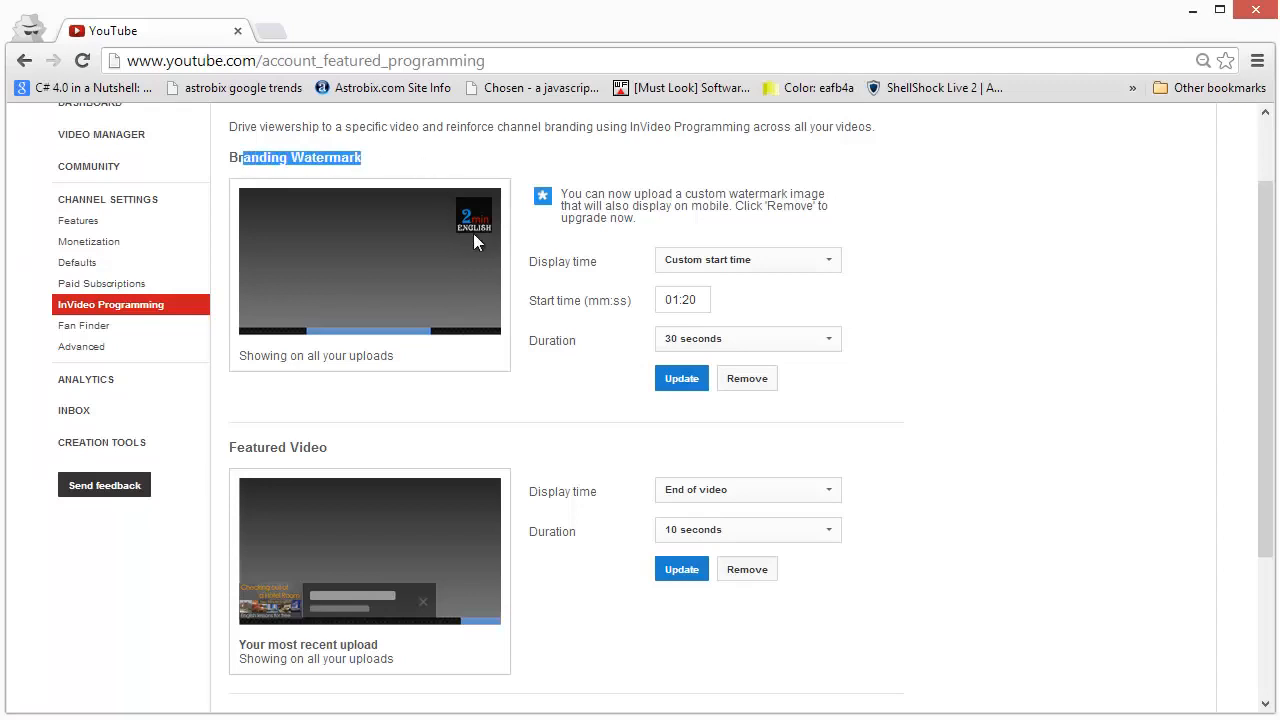
mouse_move(513, 247)
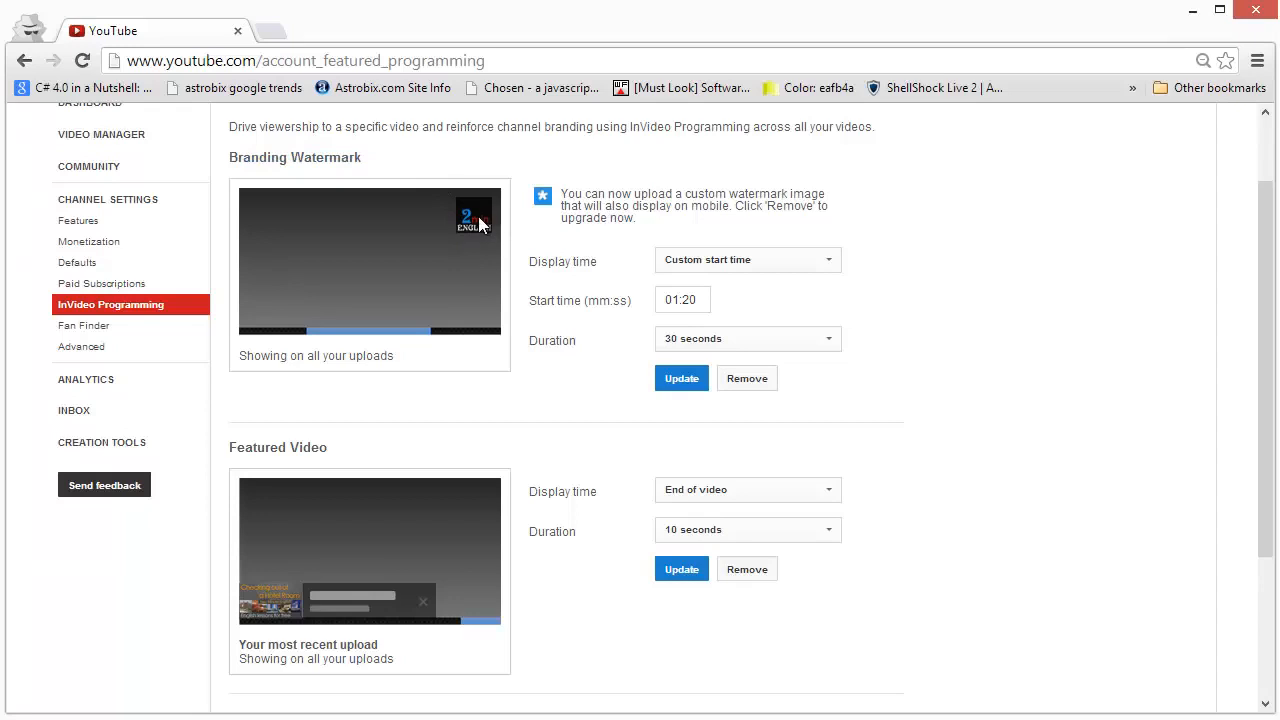
- Check the featured video's display time options, then remove the featured video
scroll("down", 3)
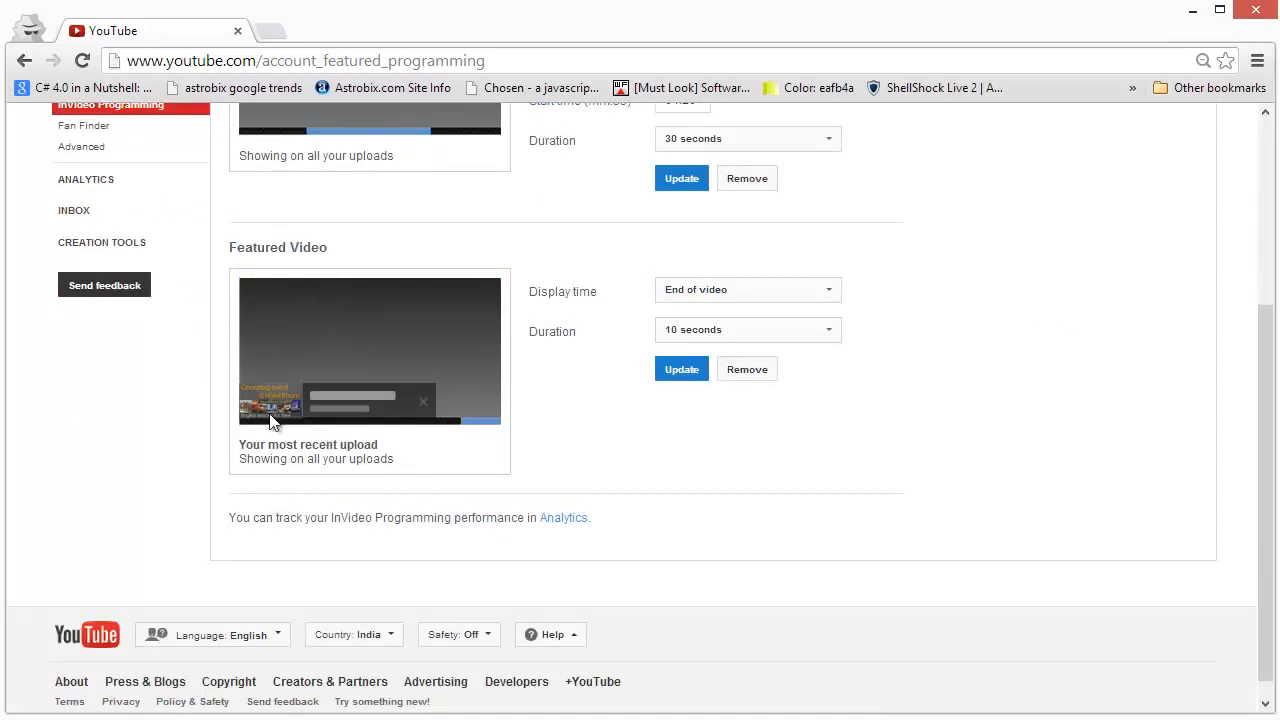
mouse_move(288, 403)
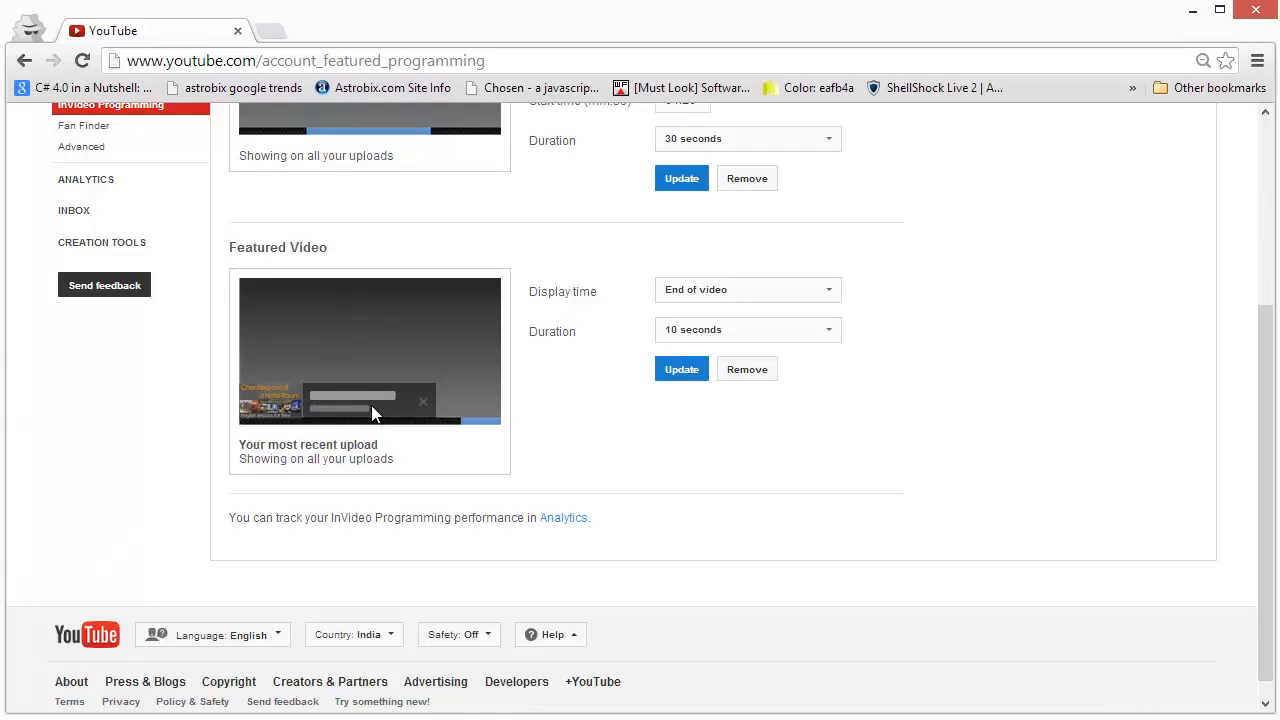
mouse_move(460, 385)
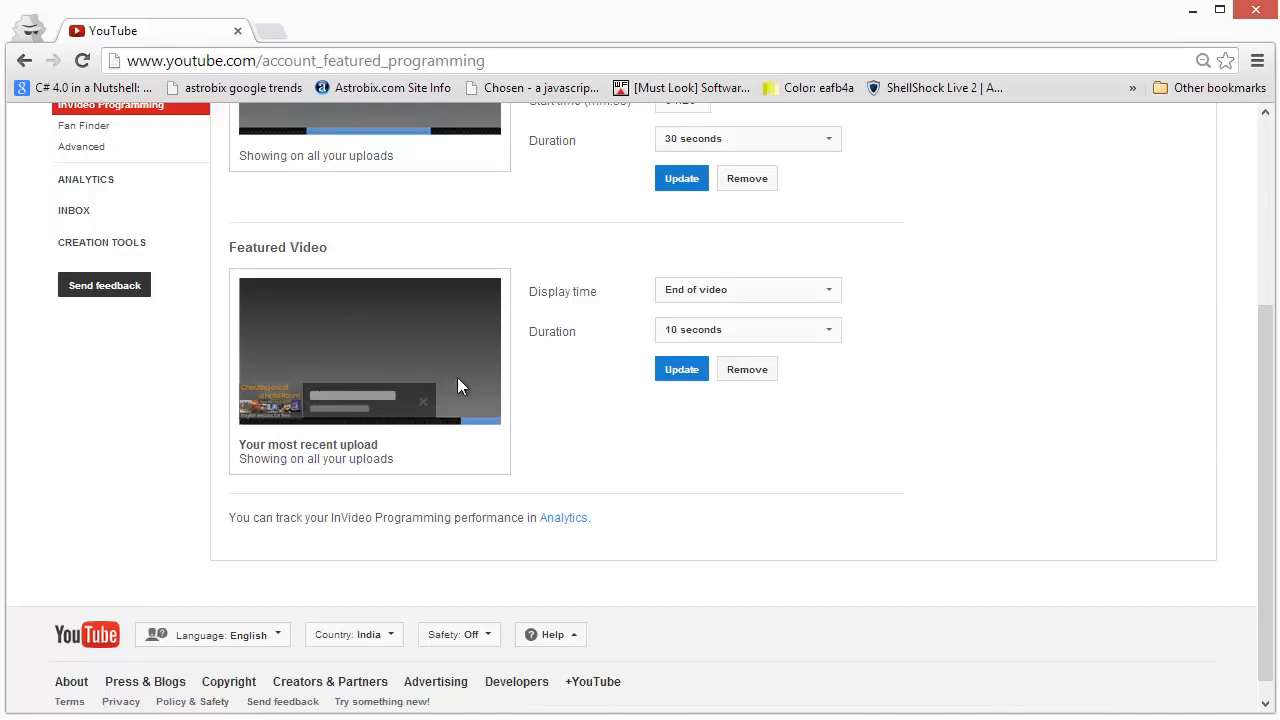
mouse_move(303, 409)
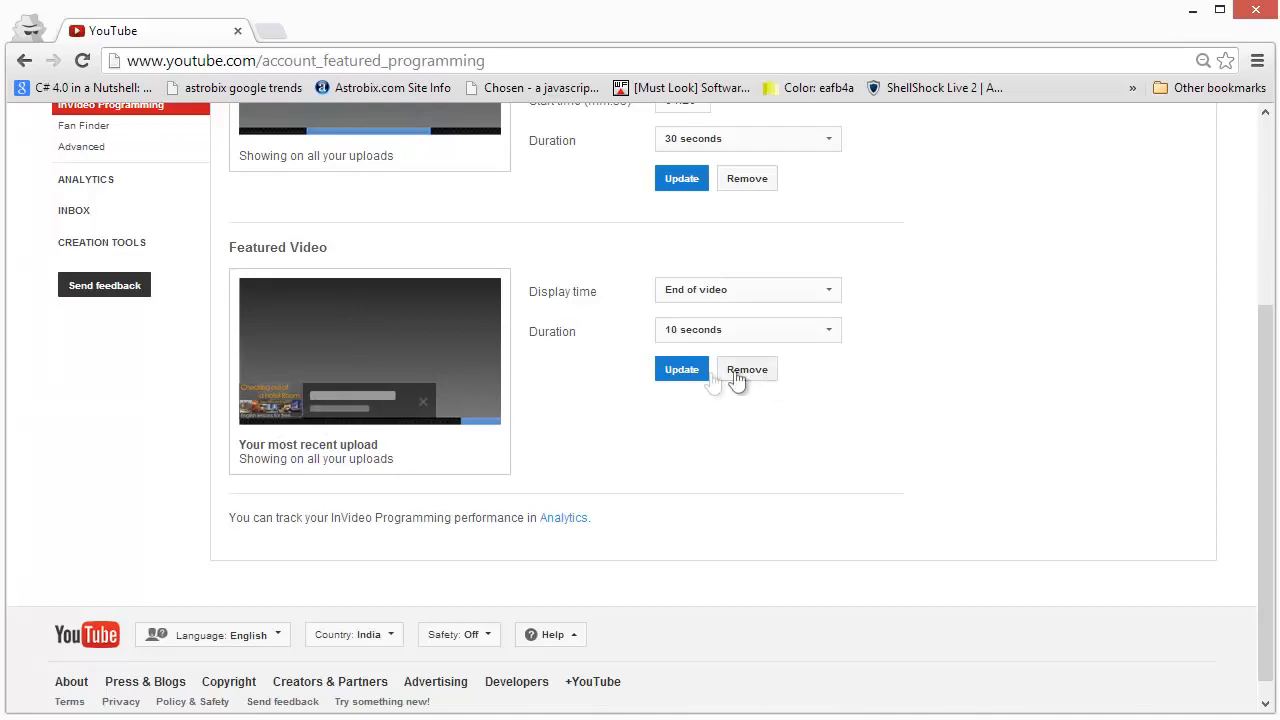
mouse_move(500, 429)
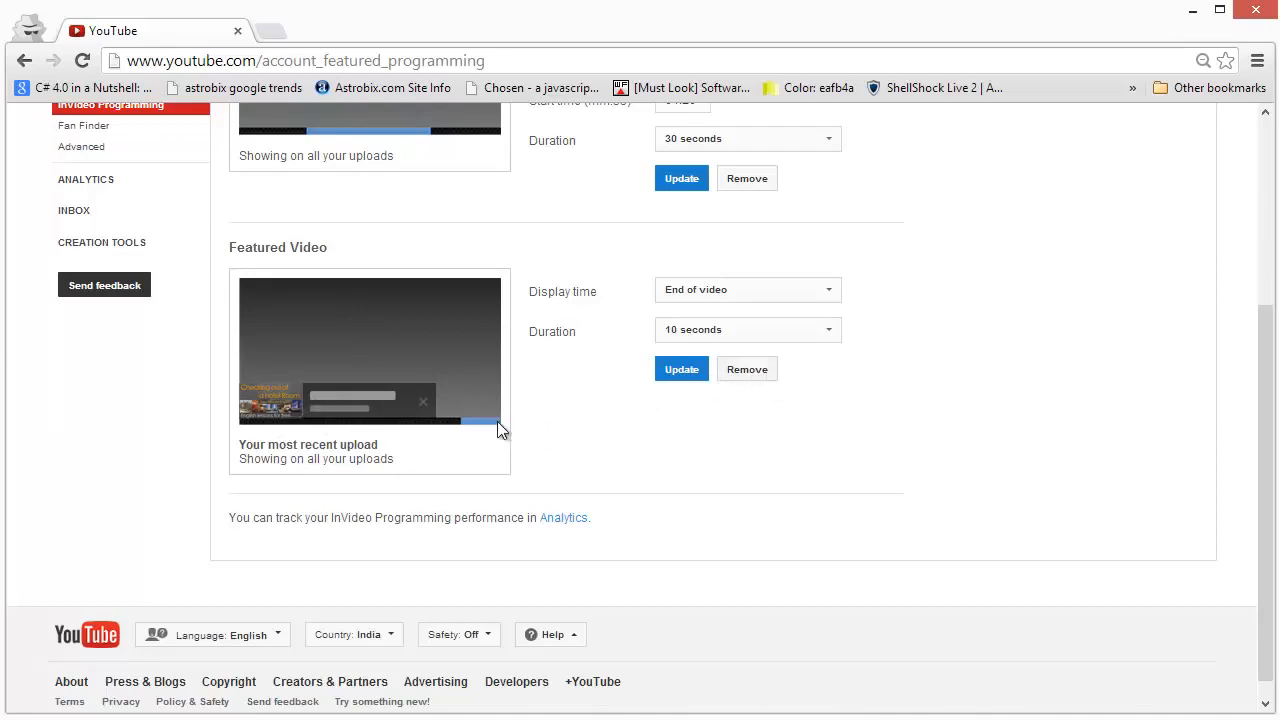
mouse_move(442, 420)
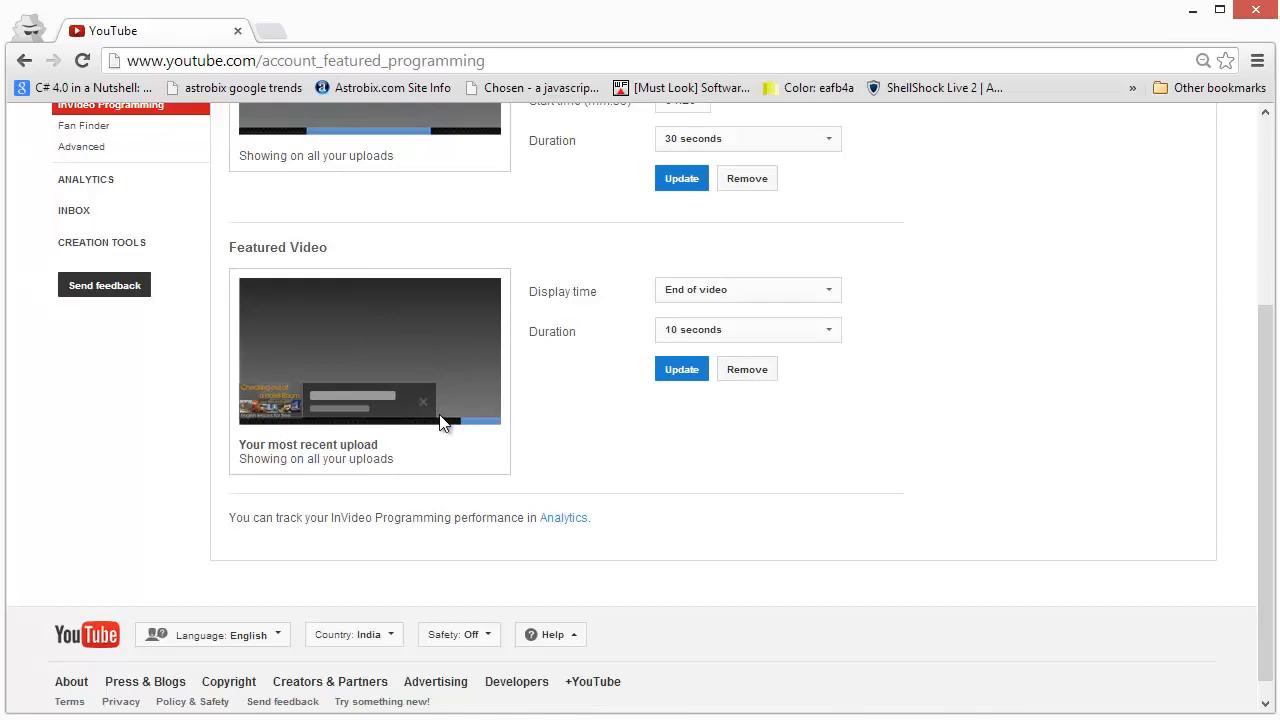
mouse_move(390, 425)
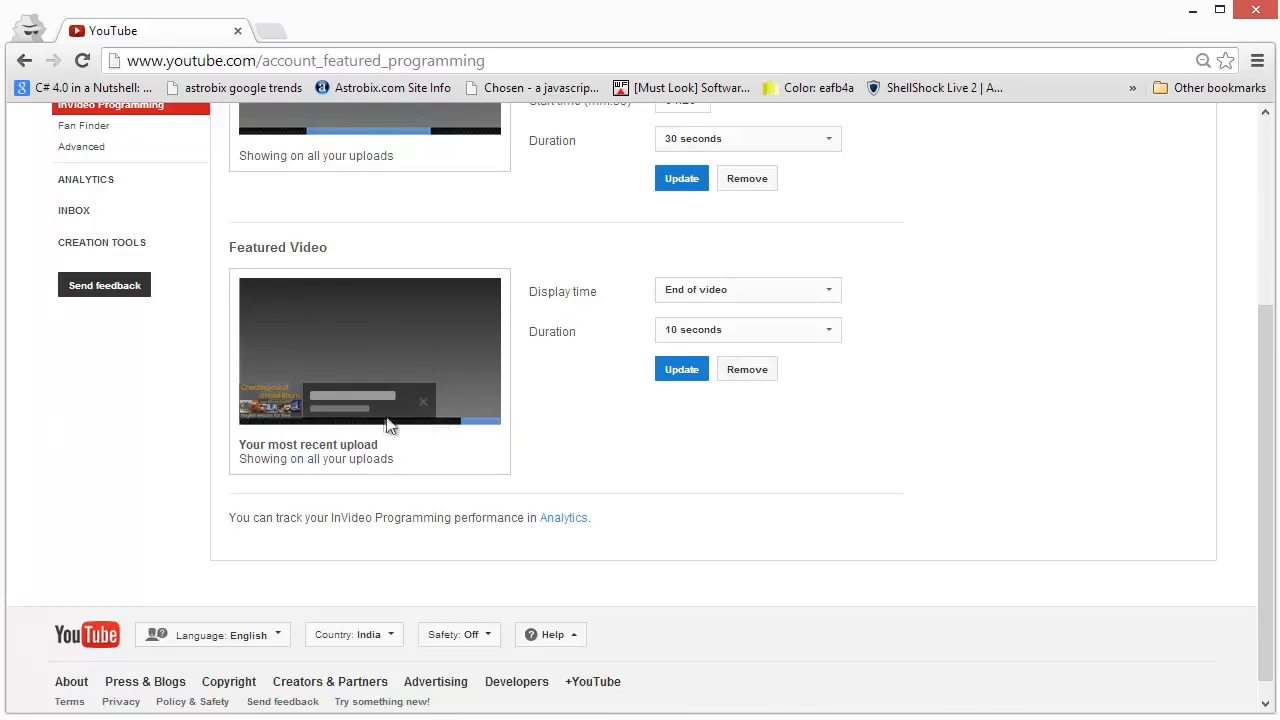
mouse_move(424, 406)
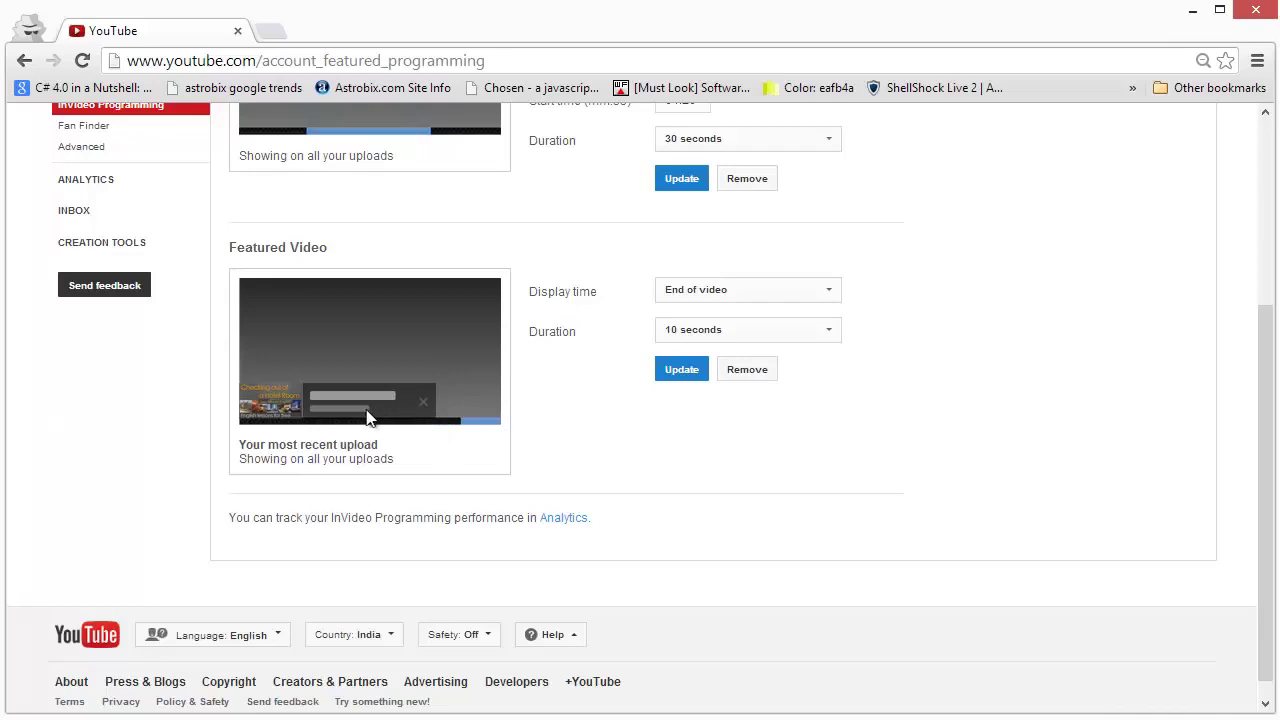
mouse_move(707, 392)
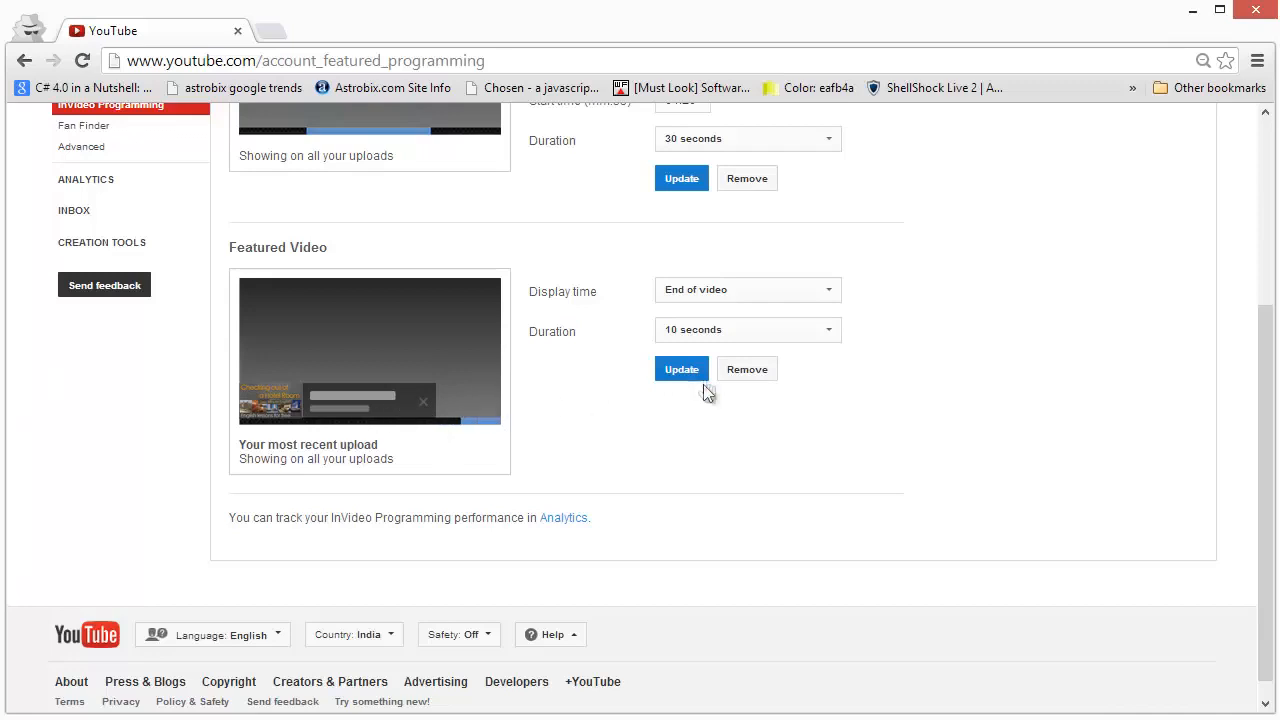
left_click(747, 289)
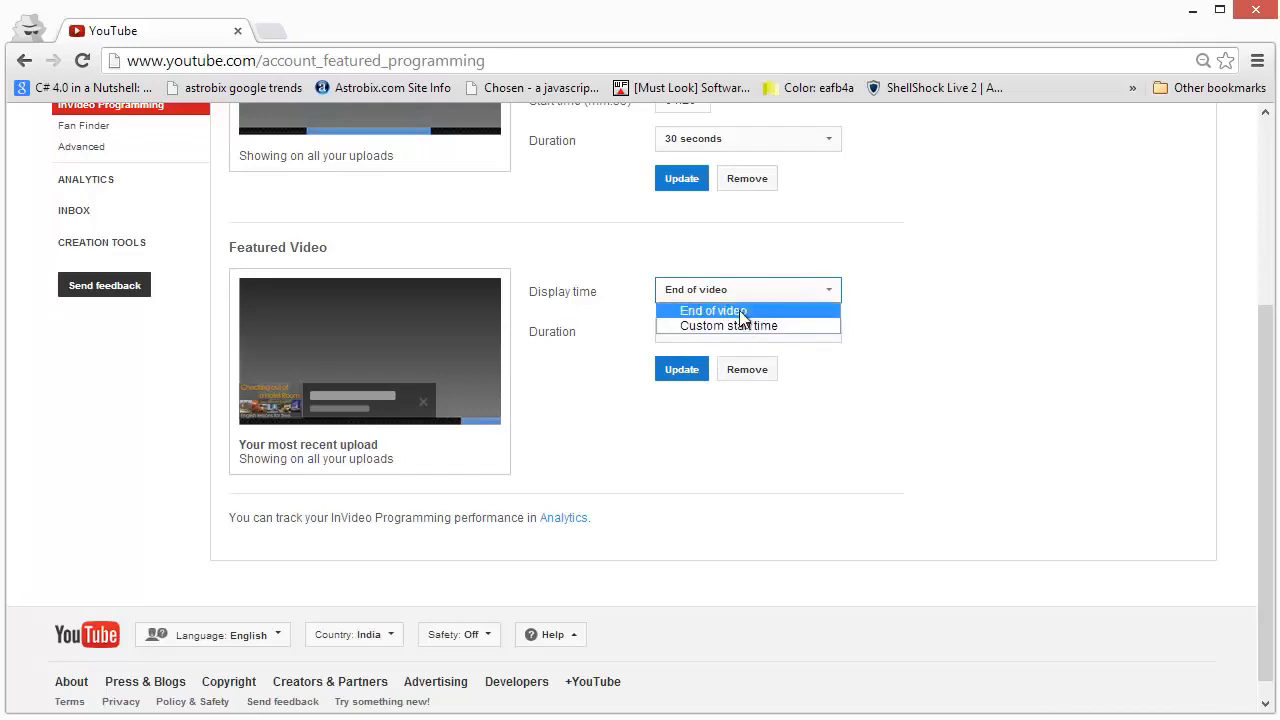
mouse_move(746, 325)
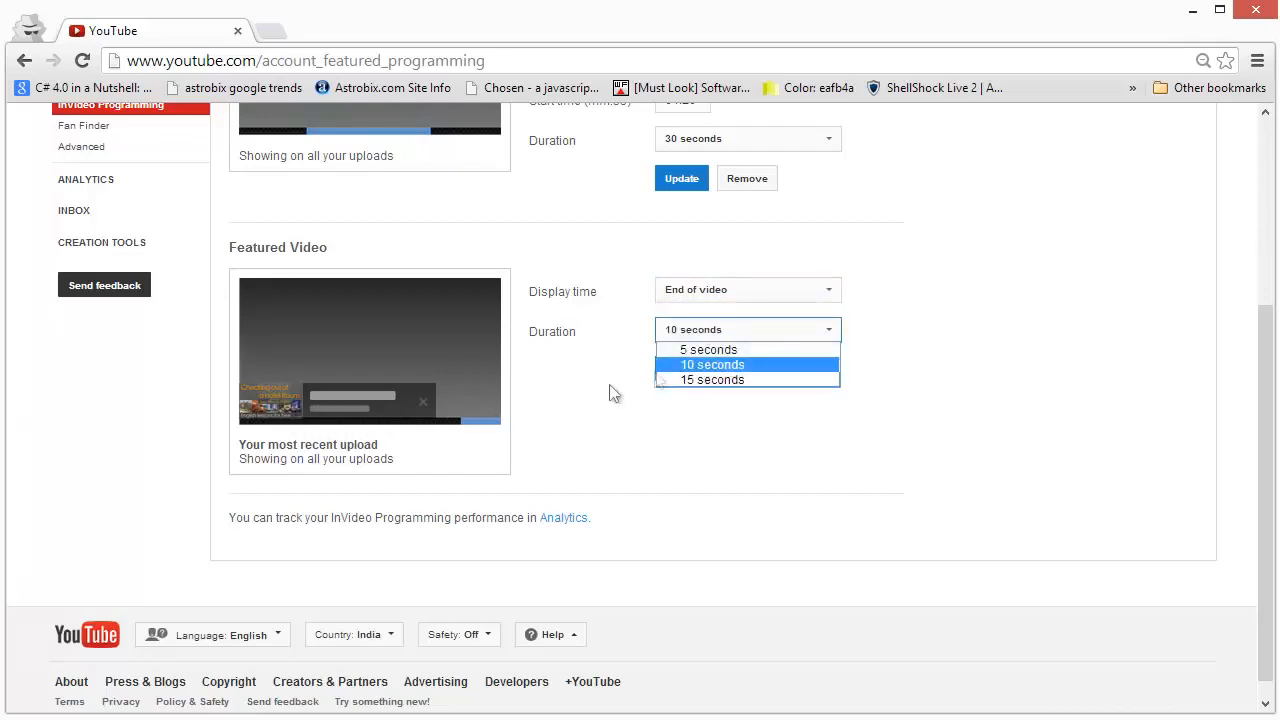
mouse_move(701, 386)
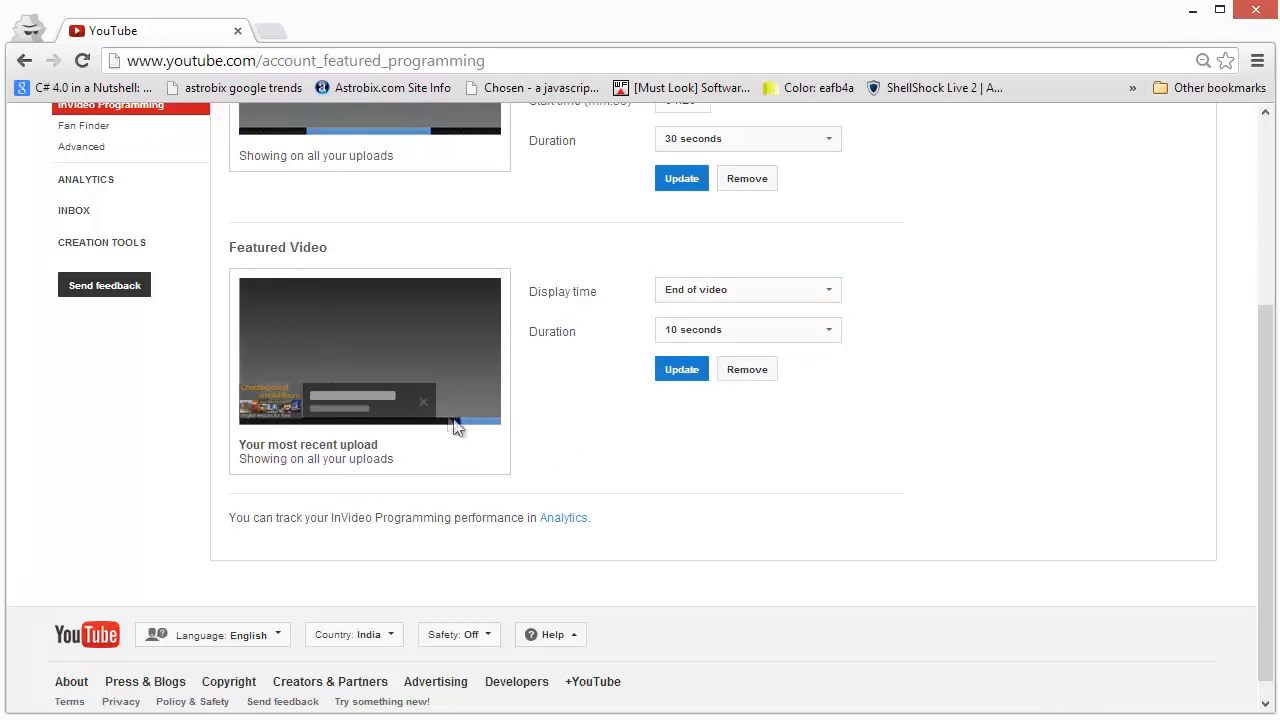
mouse_move(762, 378)
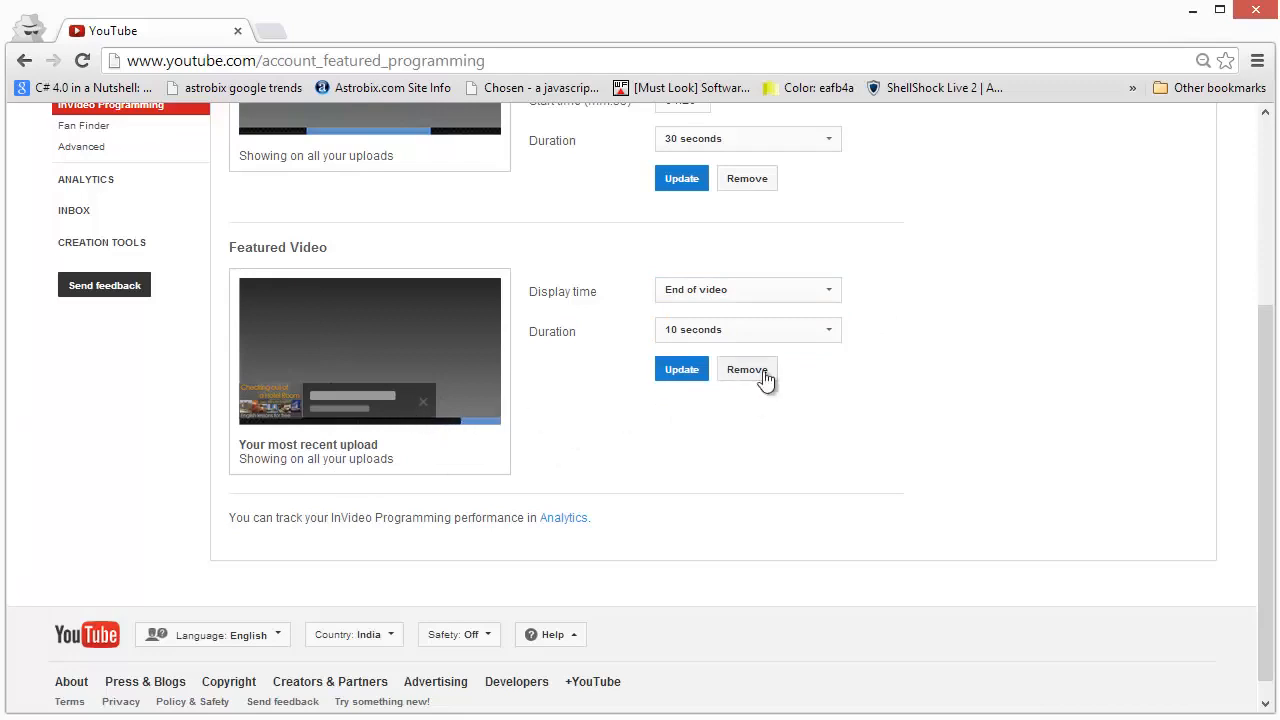
mouse_move(757, 377)
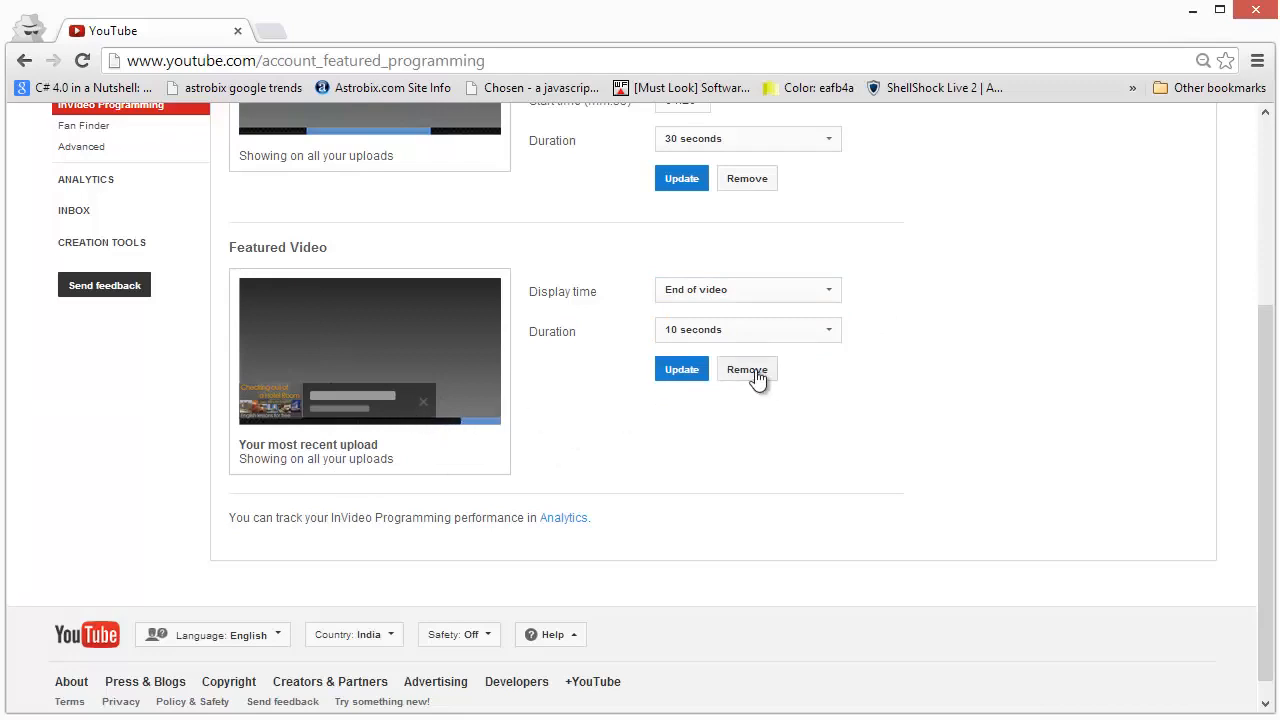
left_click(747, 369)
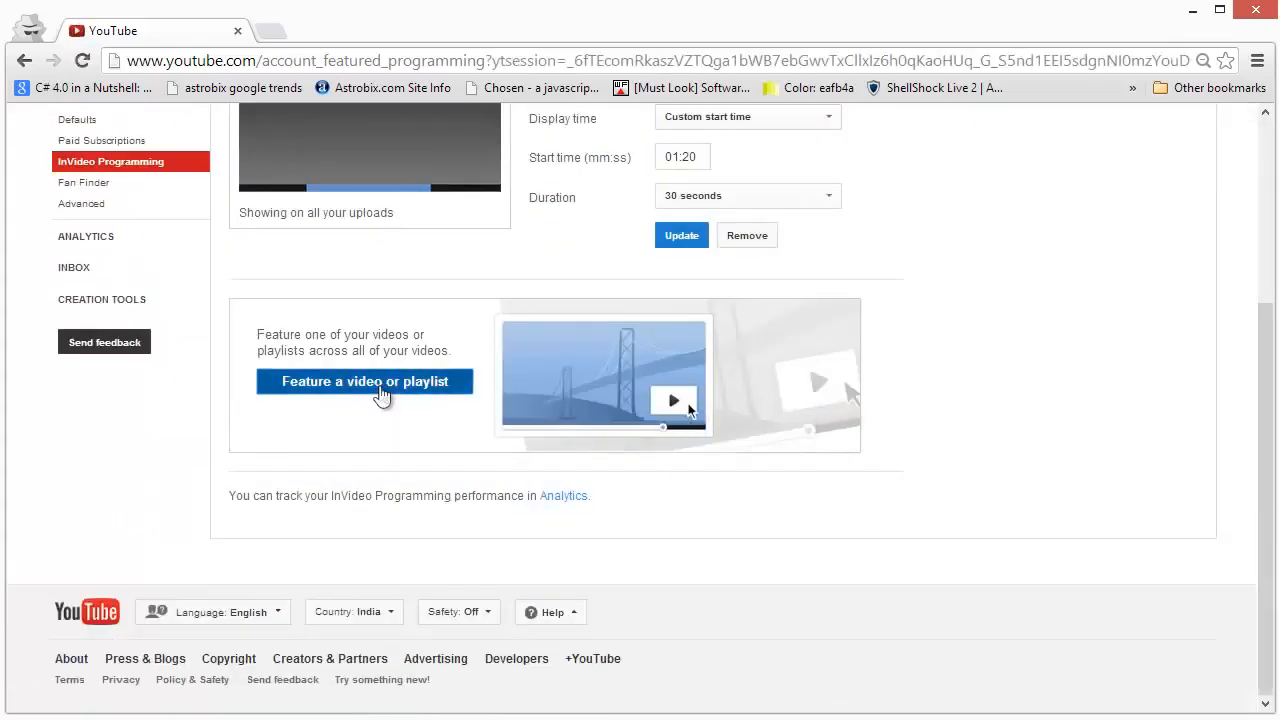
- Feature the most recent upload across all uploads and save it
left_click(364, 381)
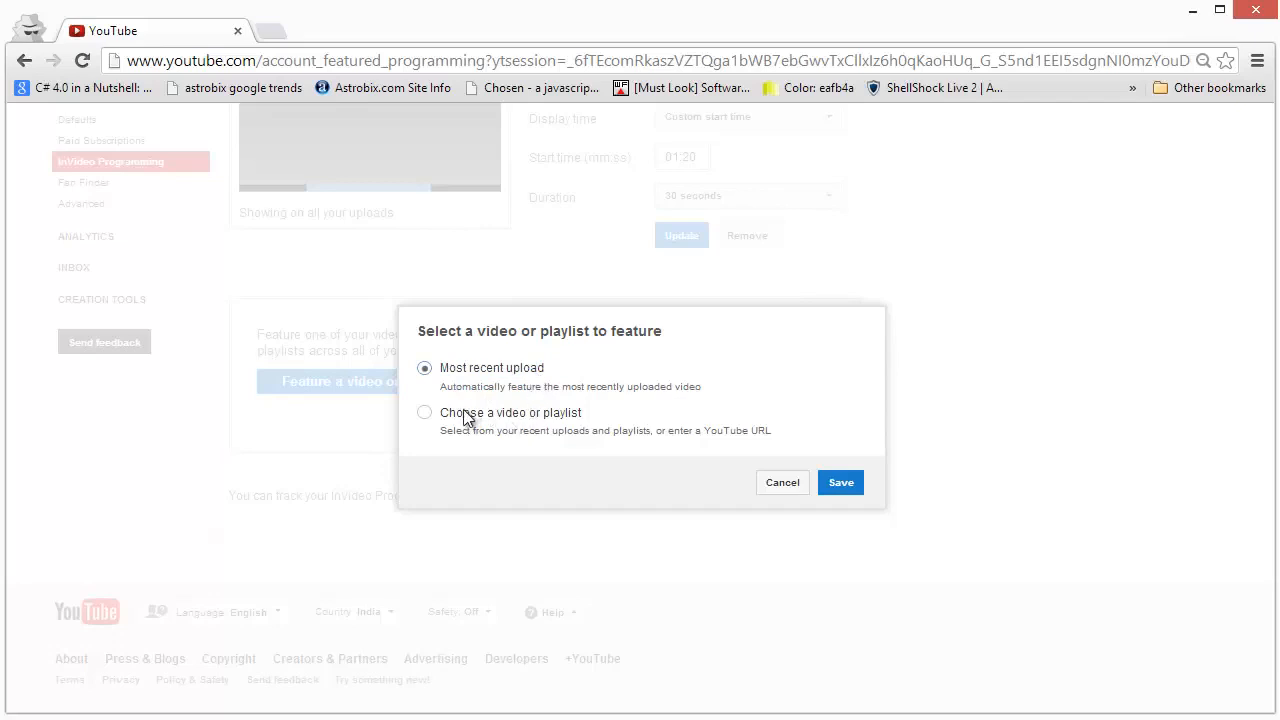
left_click(424, 412)
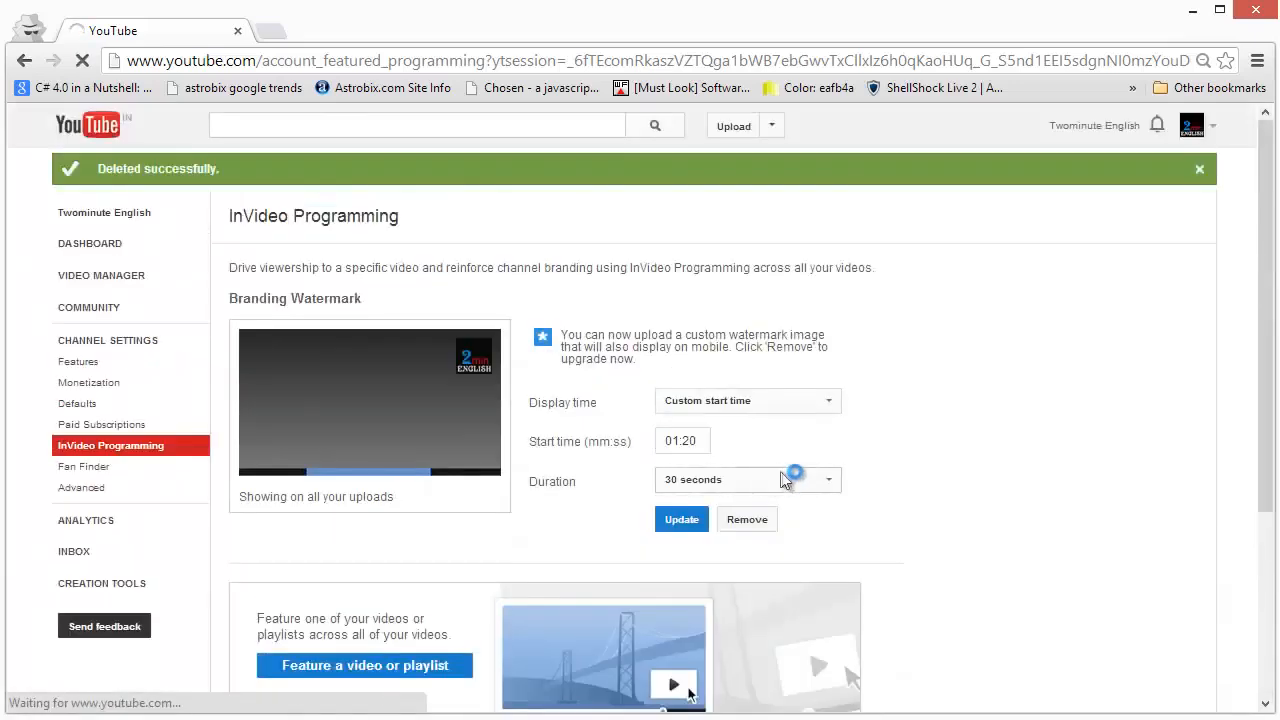
left_click(681, 519)
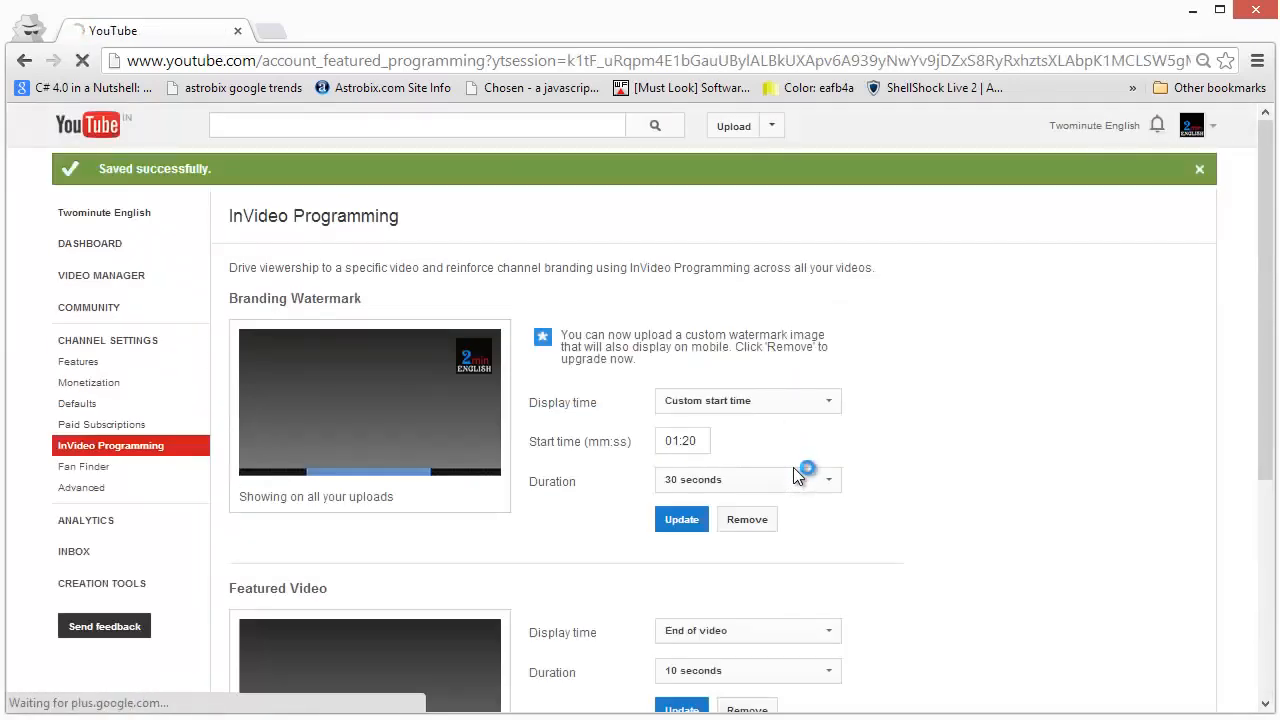
scroll("down", 3)
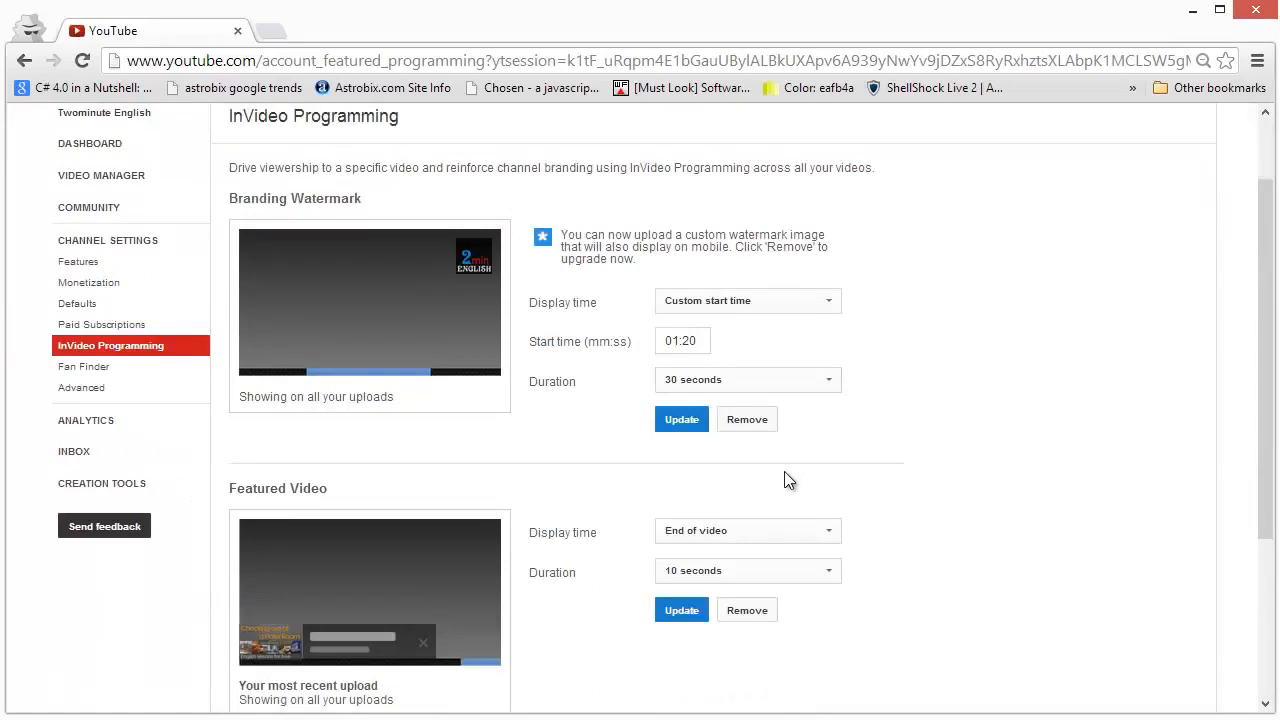
scroll("down", 3)
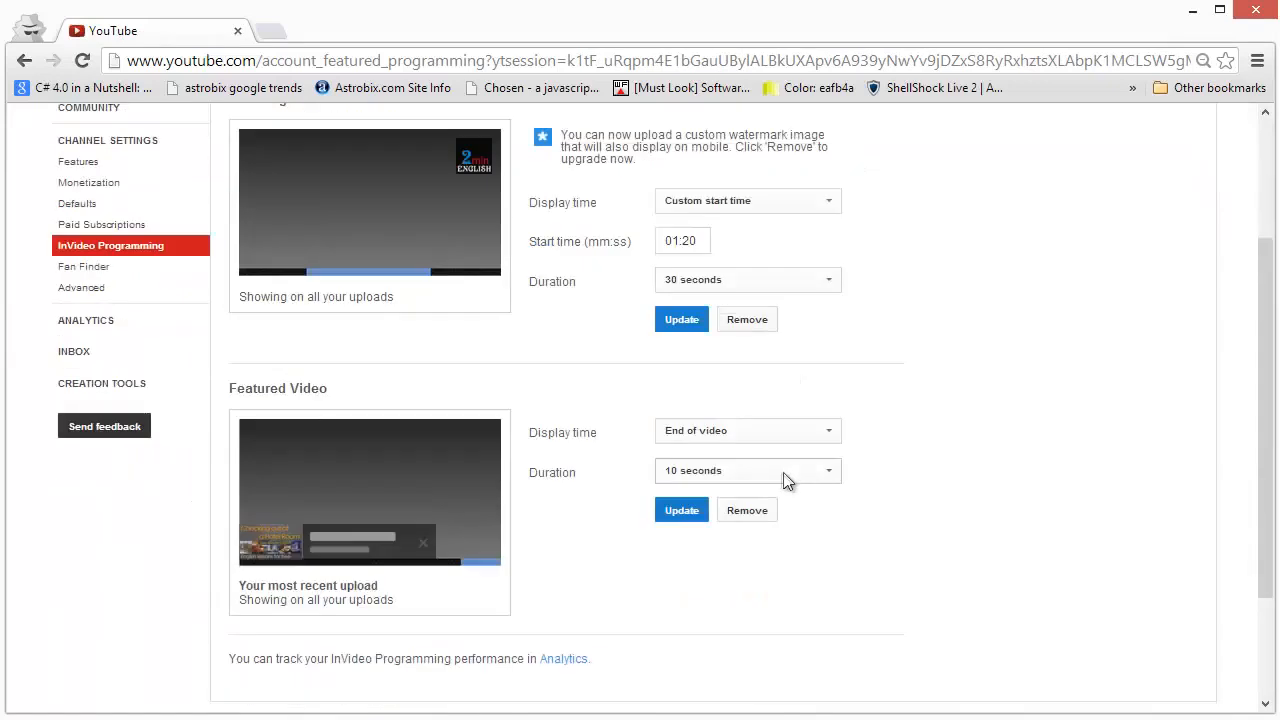